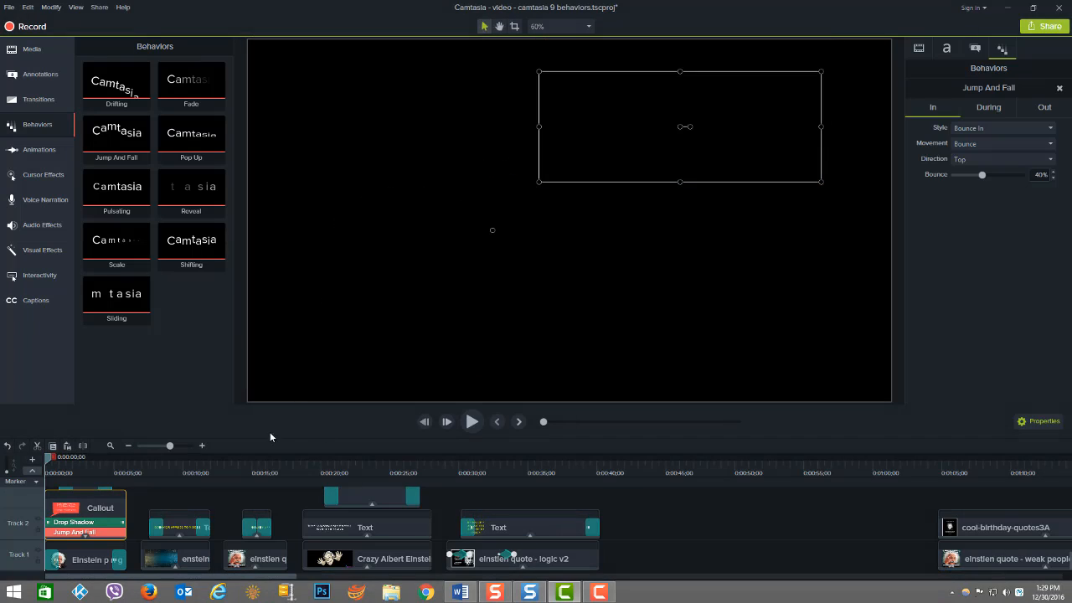
- Play the callout example and review the During and Out settings of the Scale and Pop Up behaviors
left_click(472, 423)
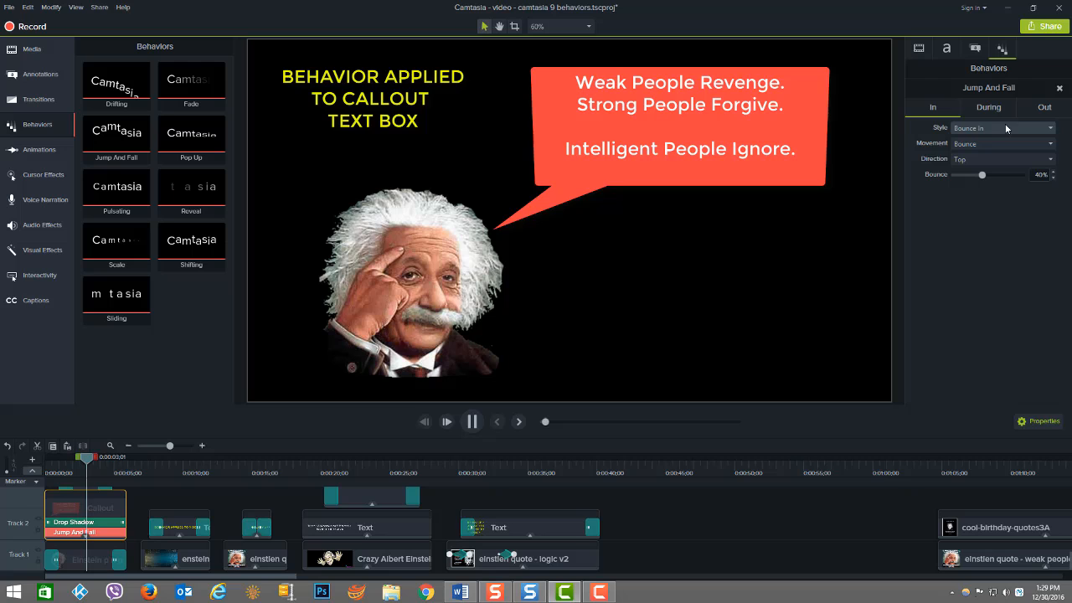
left_click(1045, 107)
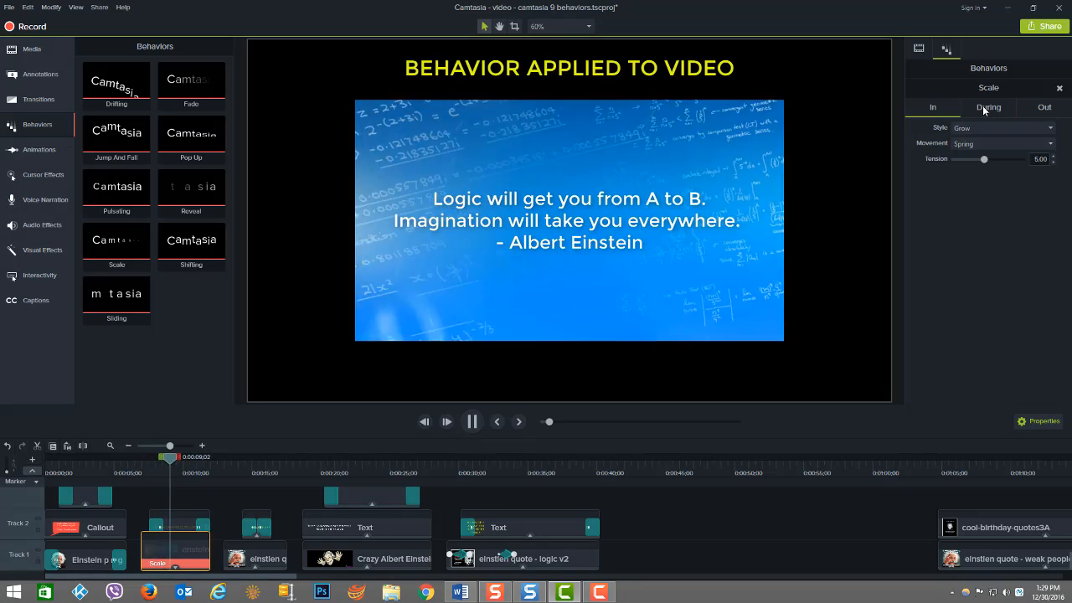
left_click(1045, 108)
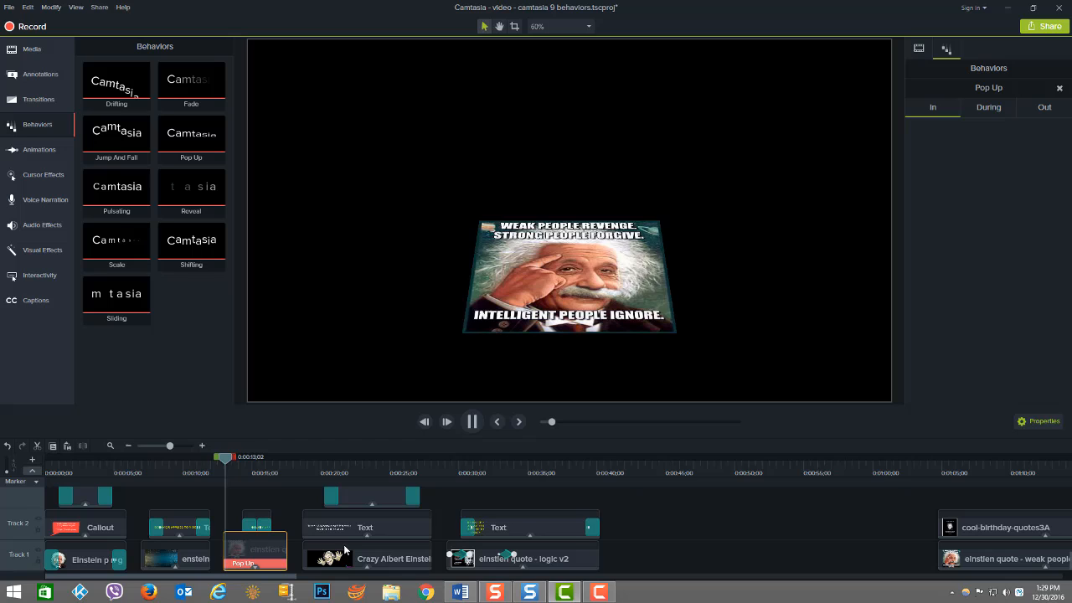
left_click(989, 108)
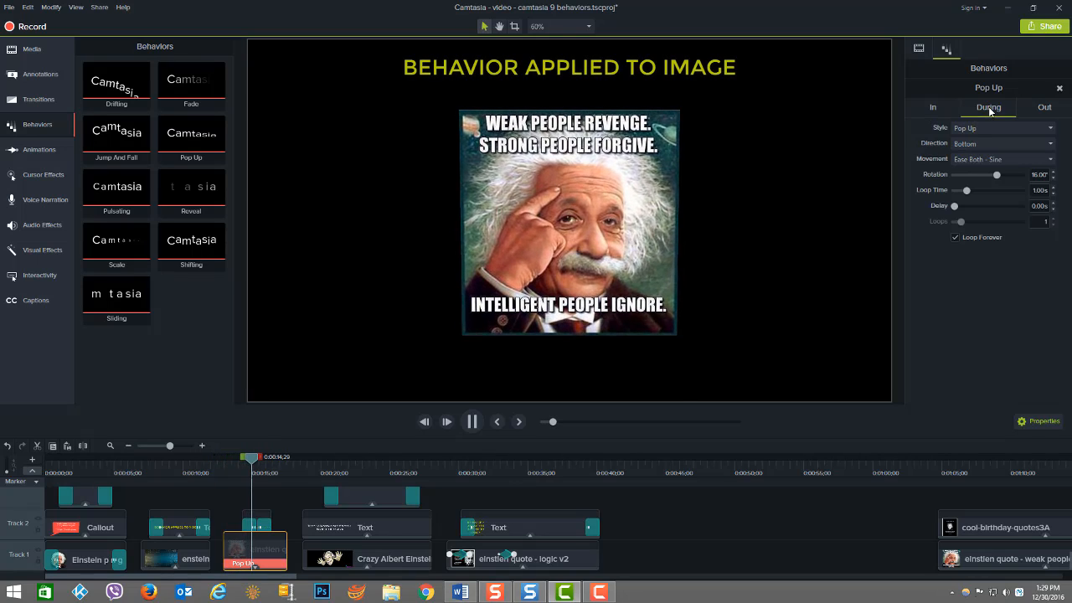
left_click(1045, 108)
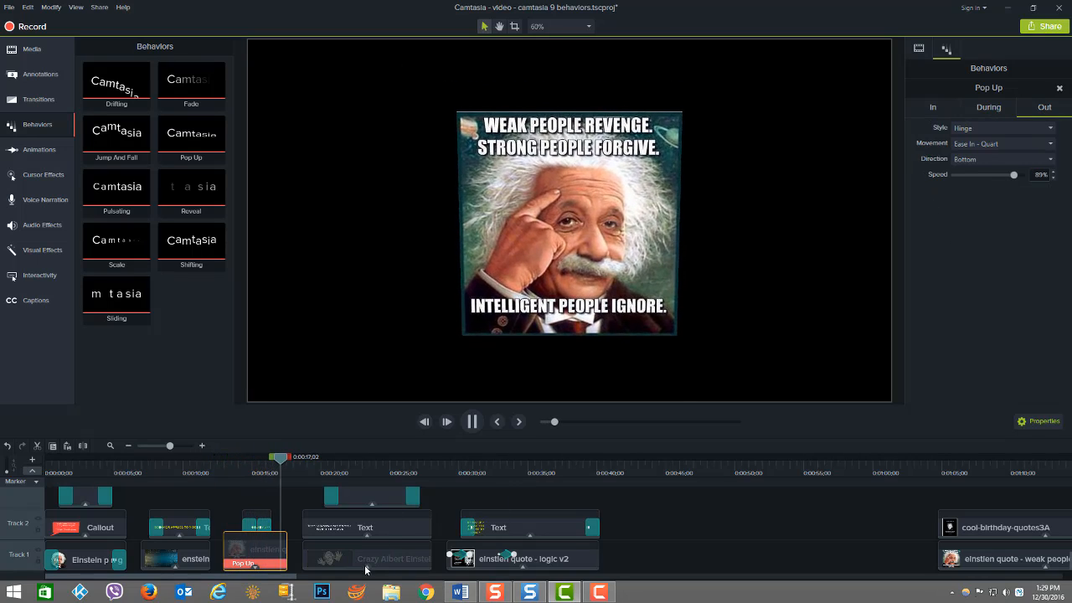
- Inspect the text clip's Reveal behavior During/Out settings and the stacked Scale behavior's Out settings
left_click(365, 560)
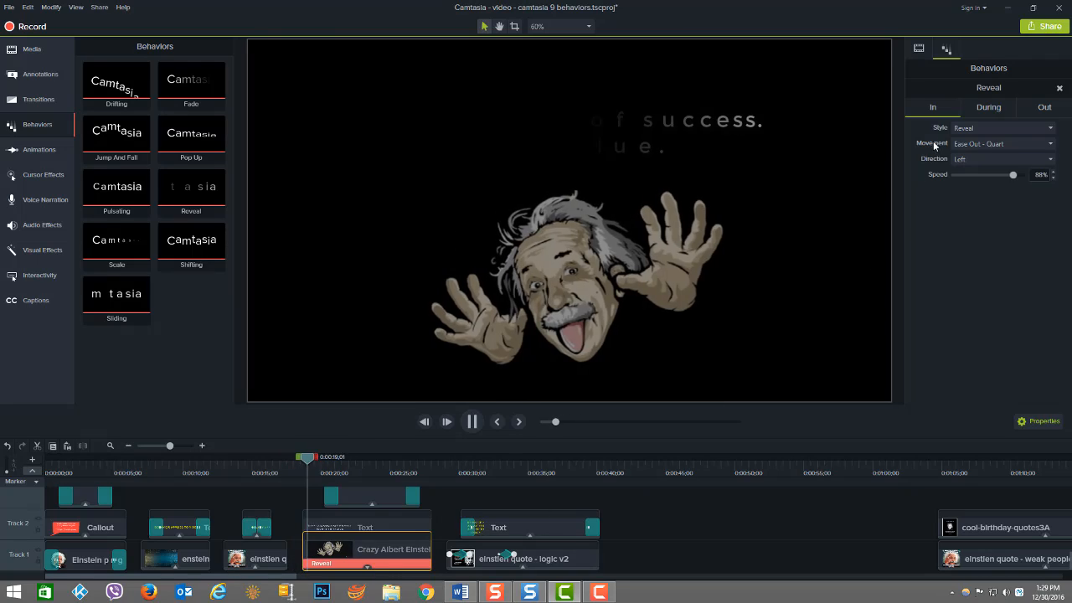
left_click(988, 107)
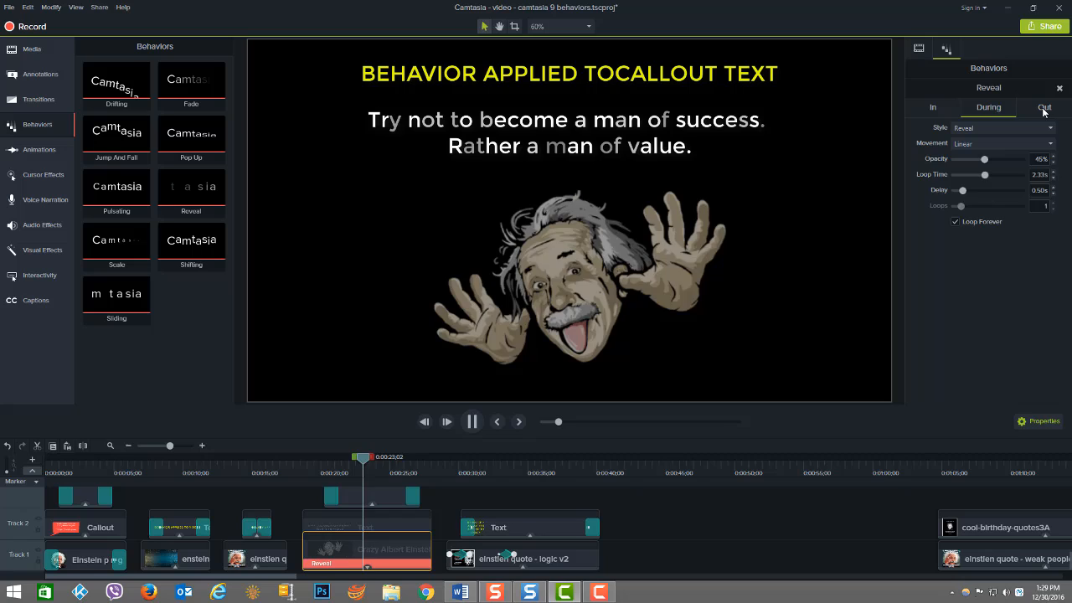
left_click(1045, 107)
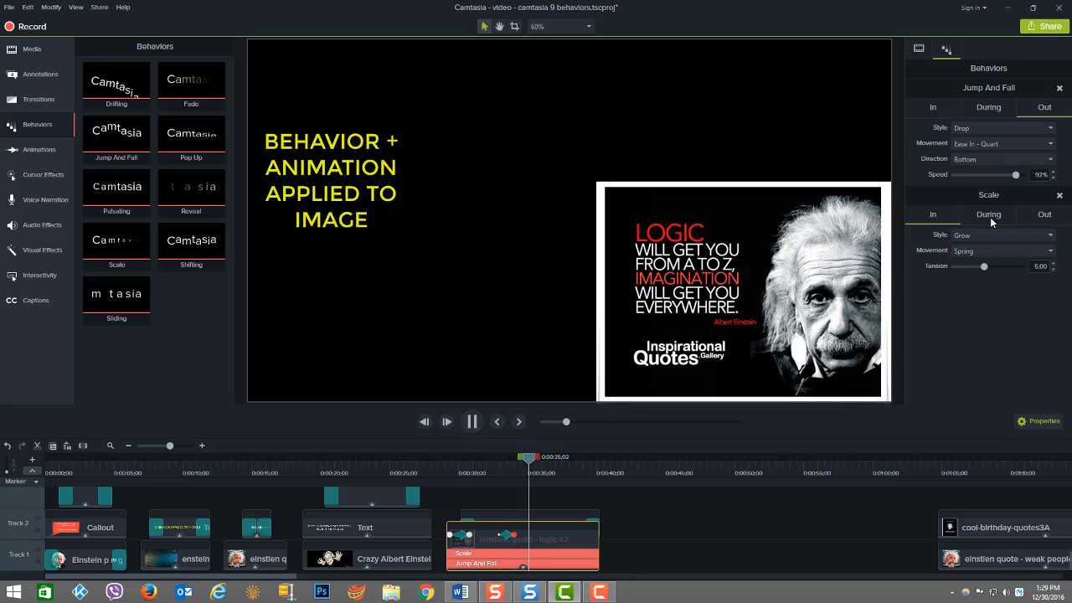
left_click(1043, 215)
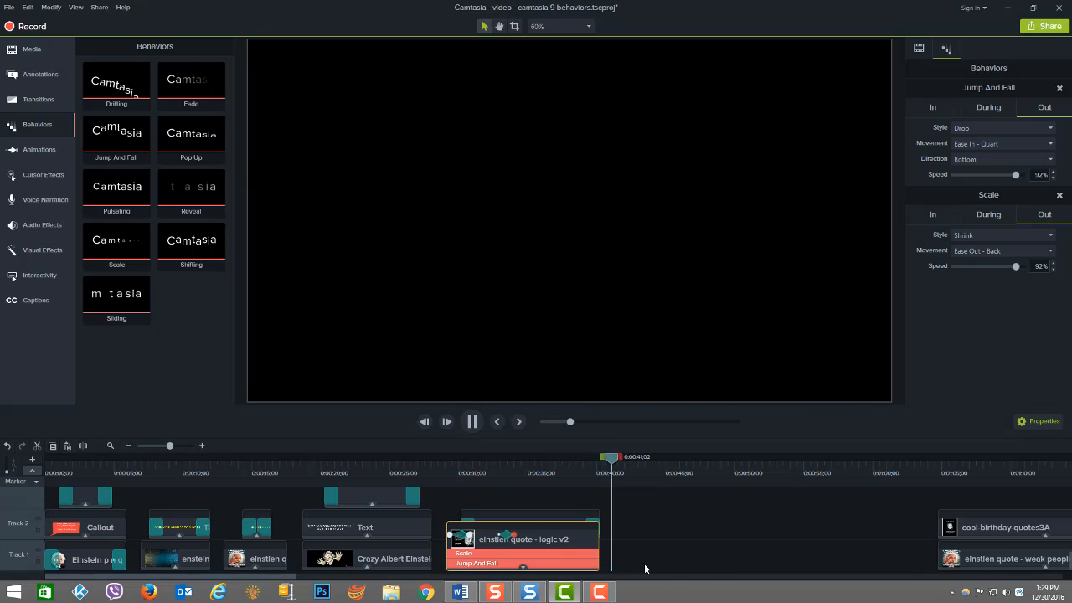
- Move to the second project section and show the Behaviors preset collection
left_click(31, 48)
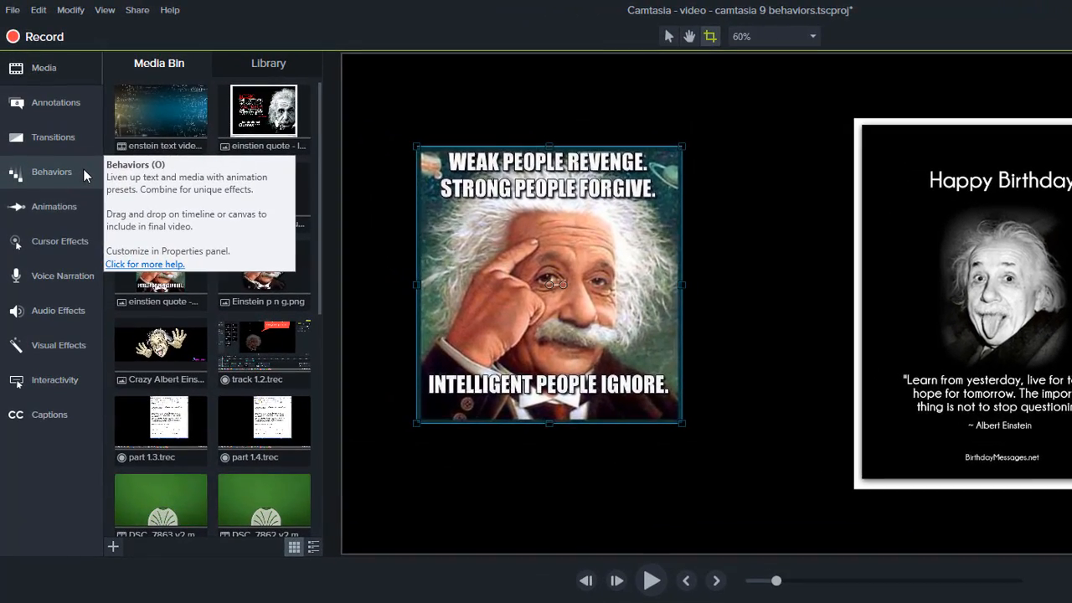
left_click(51, 171)
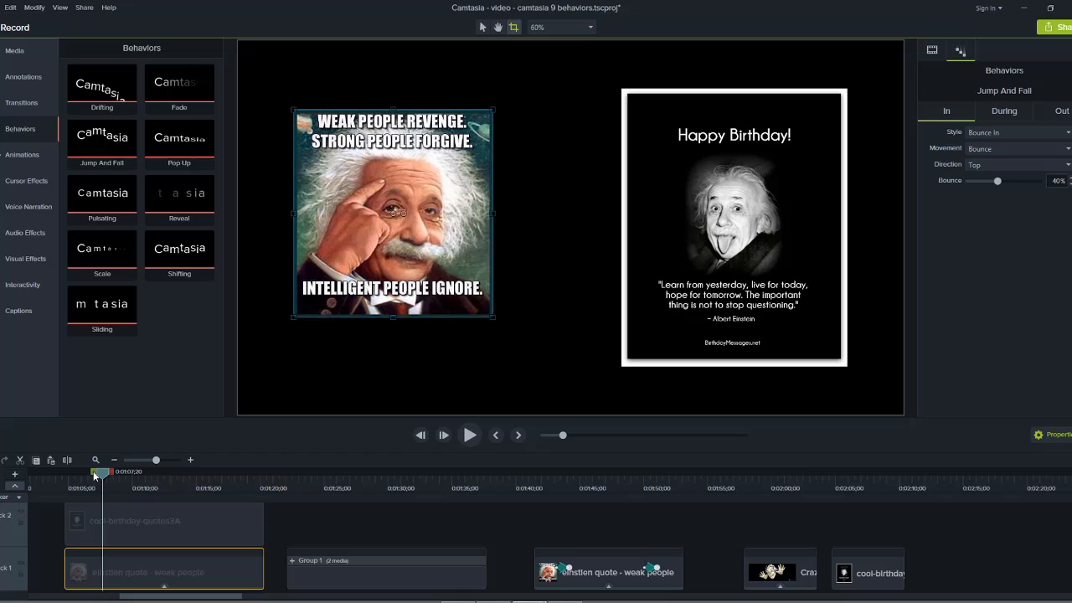
- Return to the start of the Weak People image clip and play its Pulsating behavior
left_click_drag(99, 472, 66, 473)
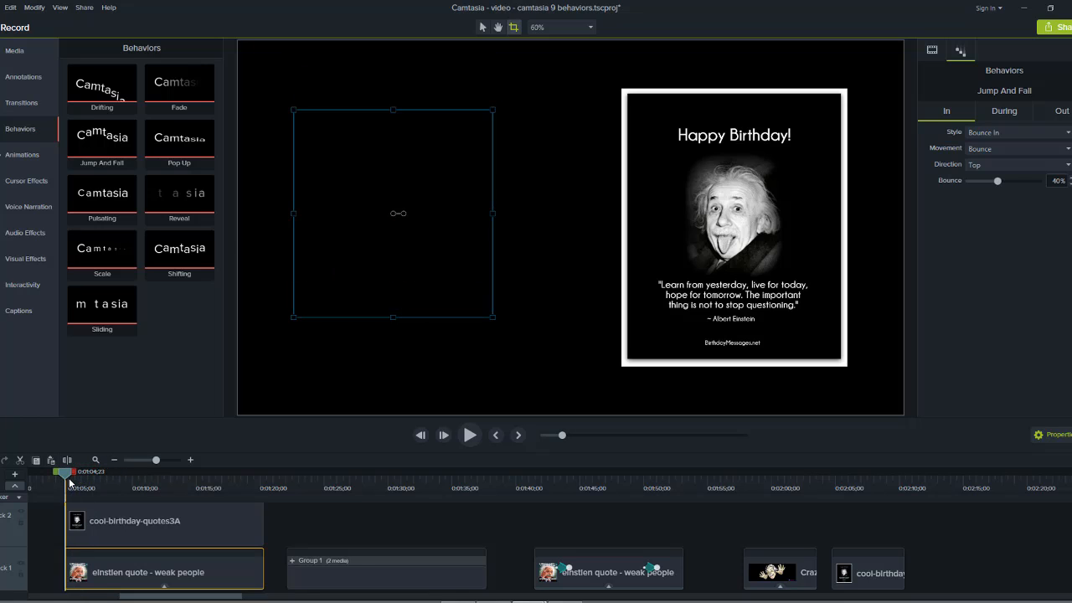
left_click(469, 435)
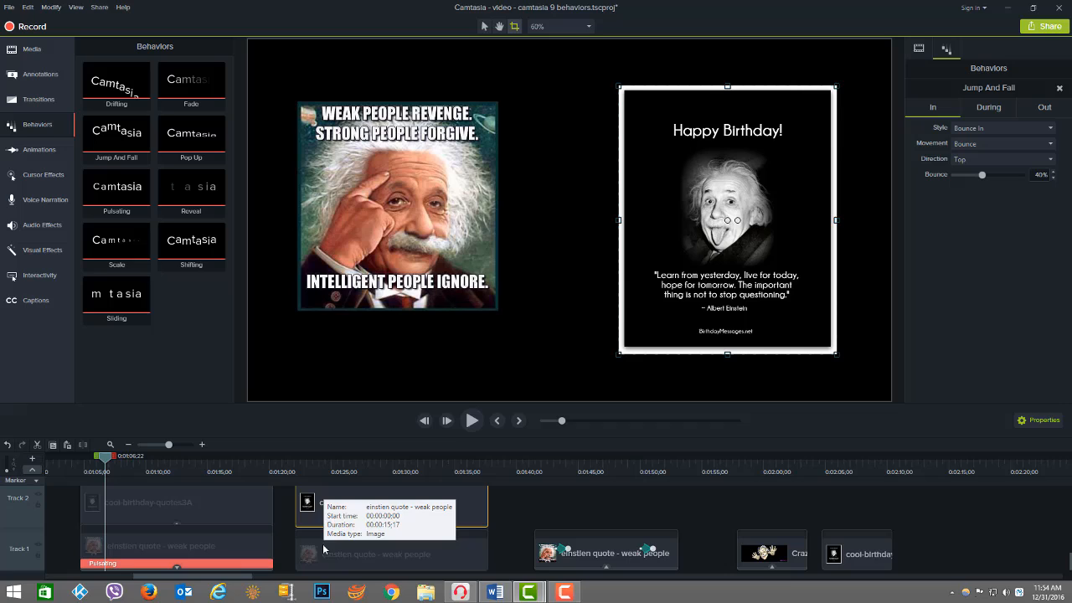
mouse_move(494, 546)
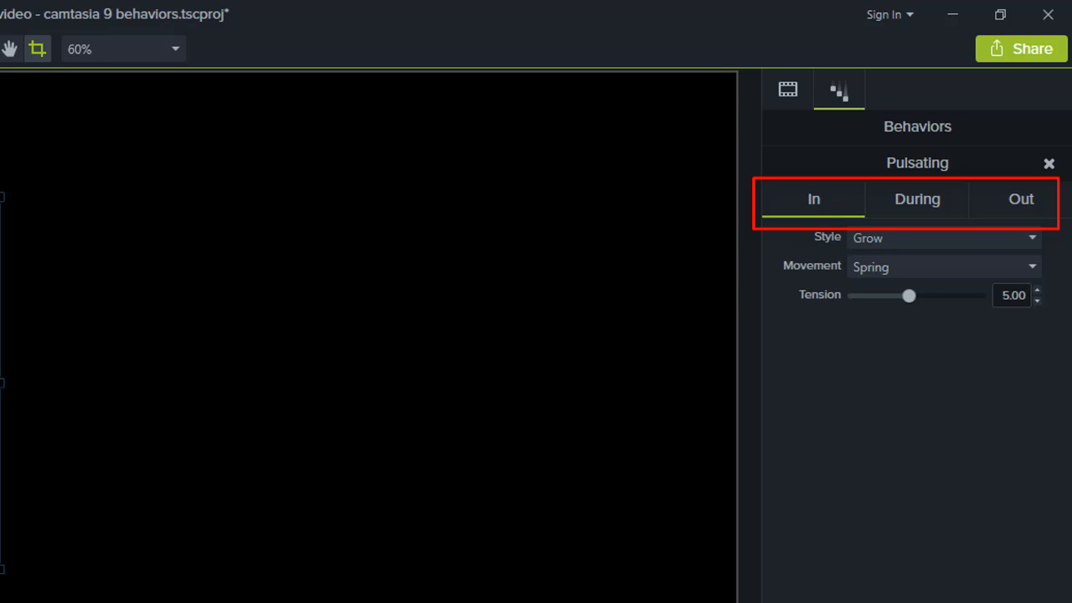
- Review the Pulsating During and Out settings, then move to the later Einstein quote clip
left_click(918, 197)
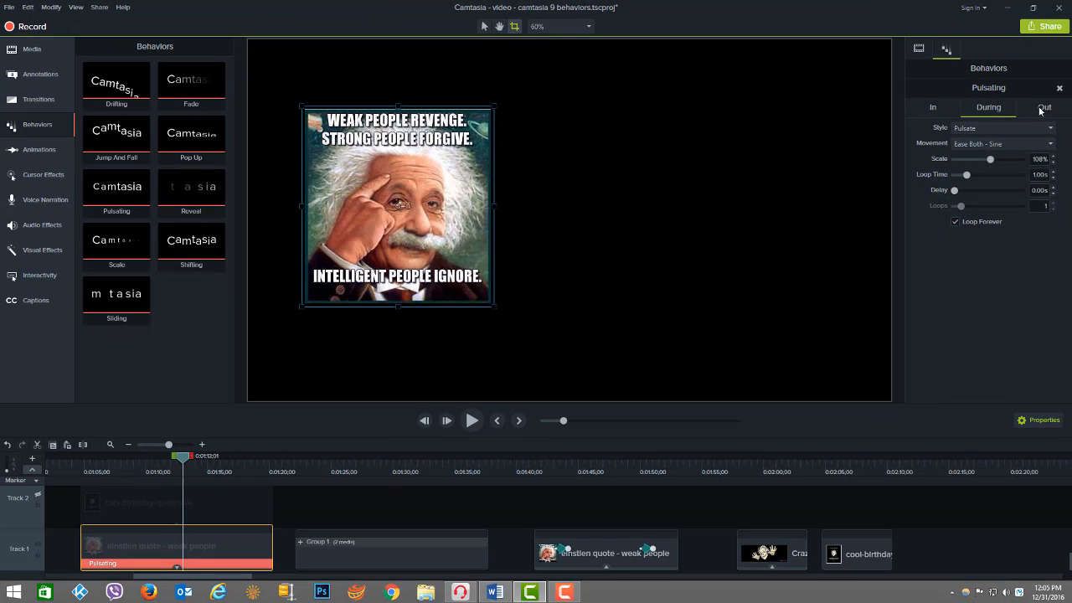
left_click(1046, 107)
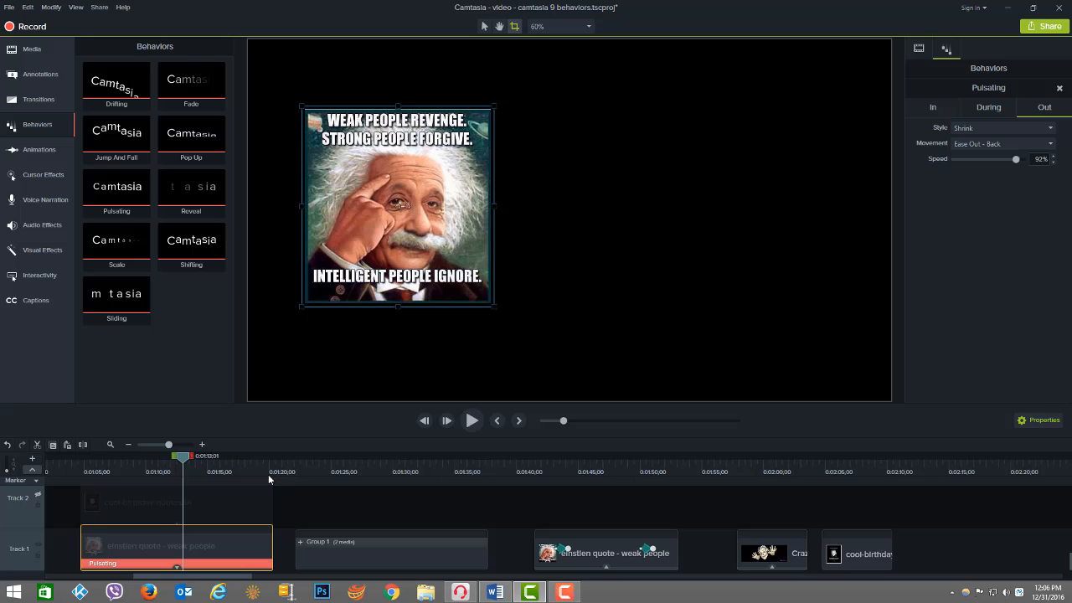
left_click_drag(182, 459, 268, 459)
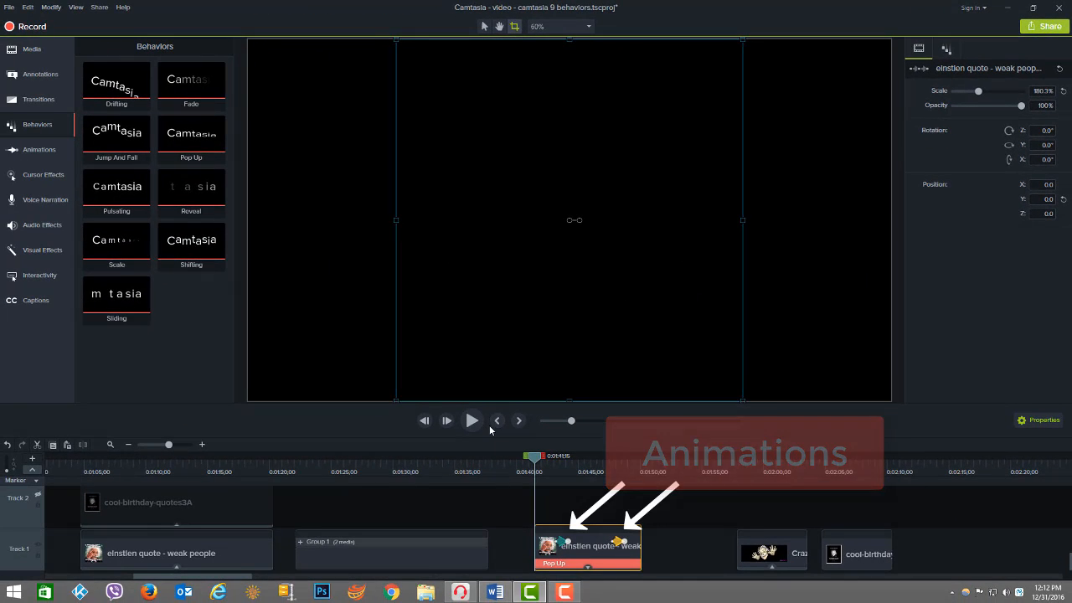
- Set the birthday card's Jump And Fall entrance to Drifting style from the Top direction
left_click(473, 420)
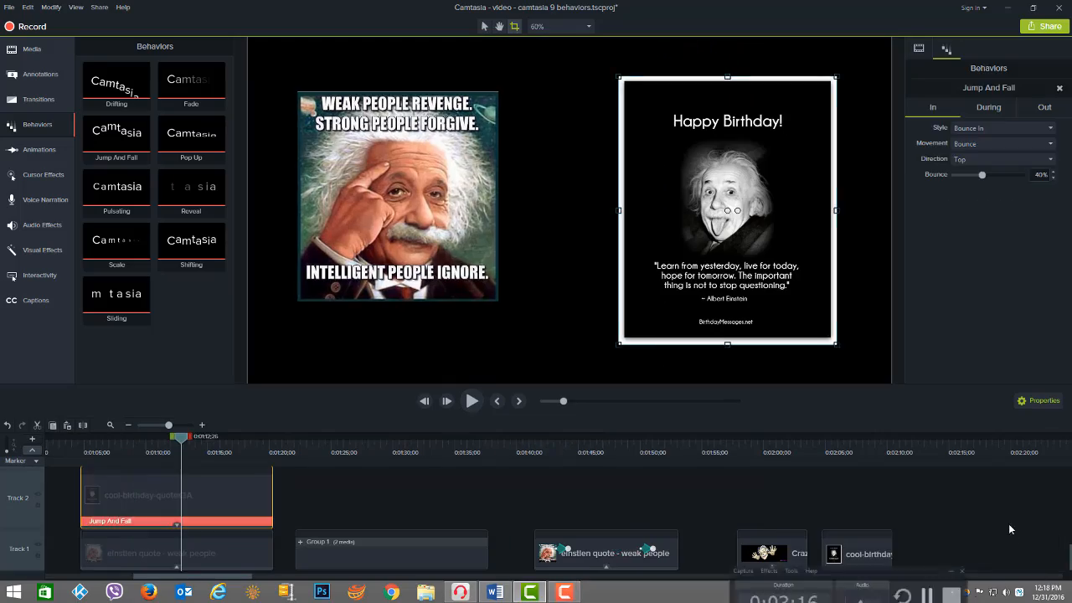
left_click(997, 128)
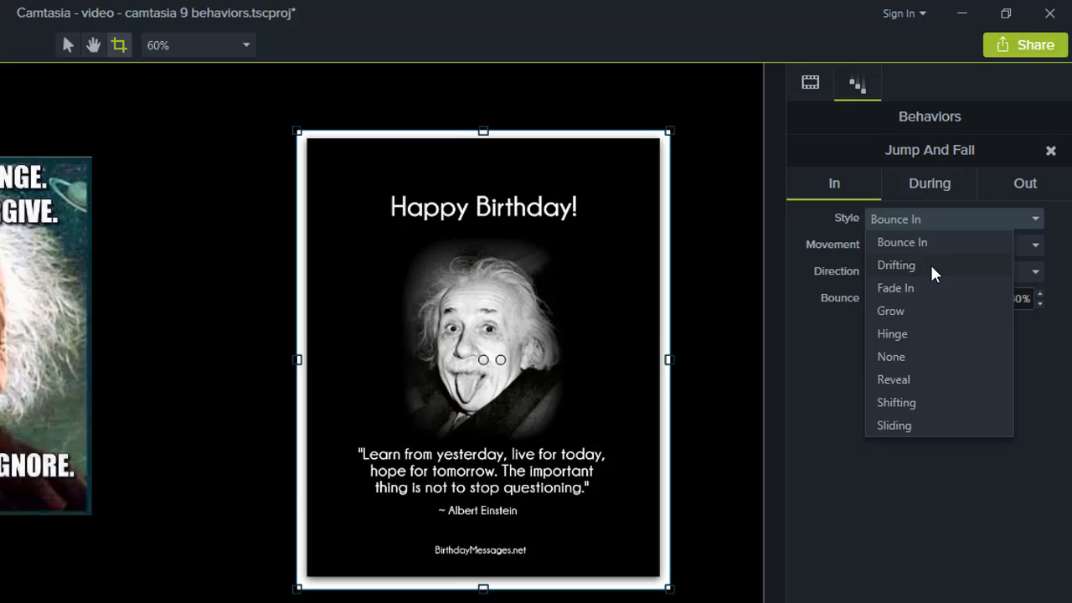
left_click(894, 265)
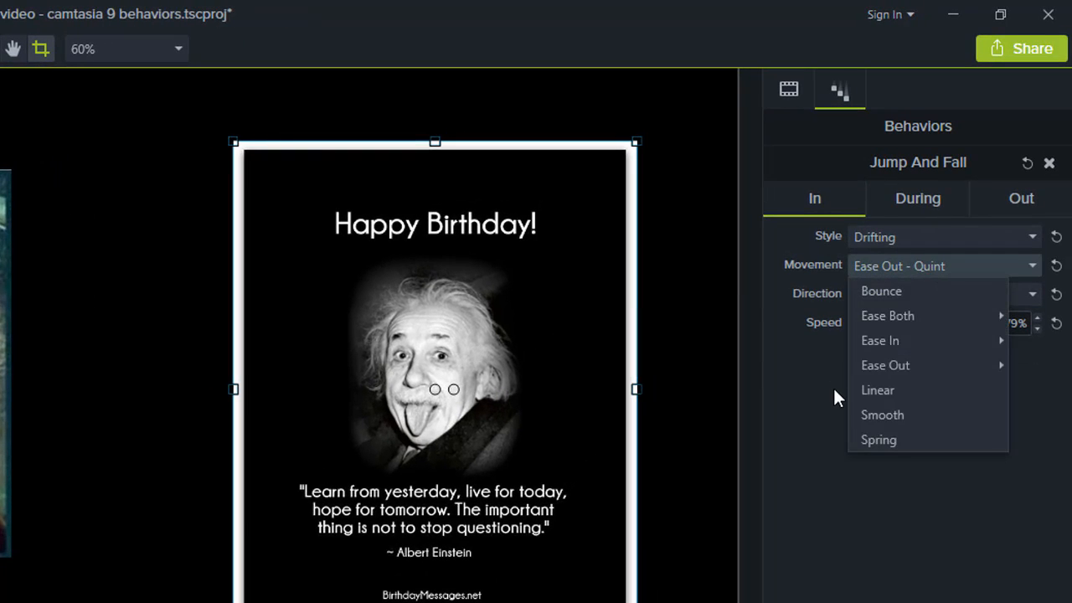
left_click(945, 295)
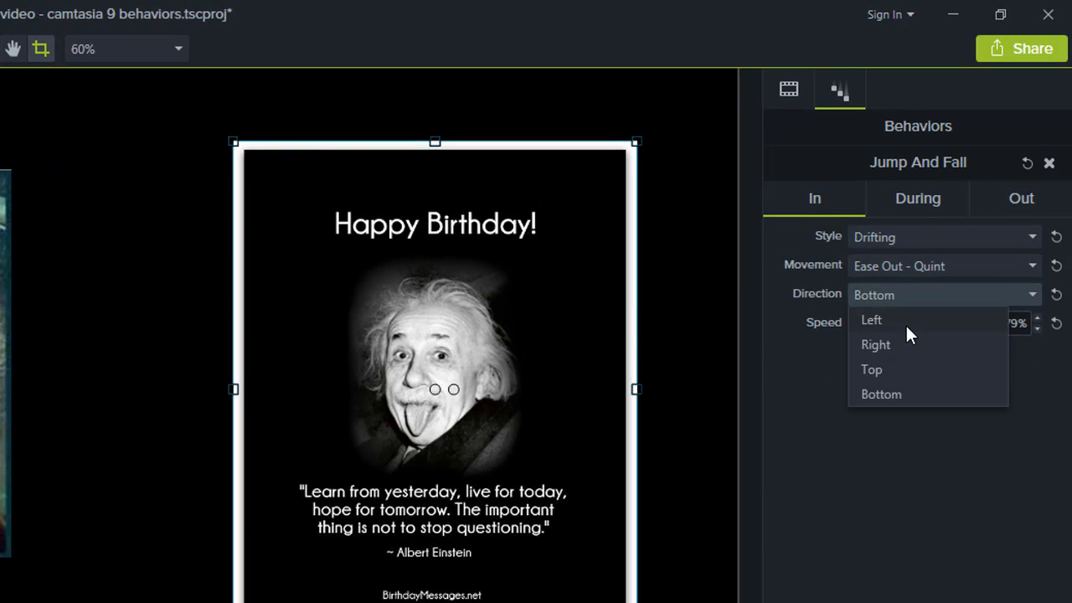
left_click(871, 371)
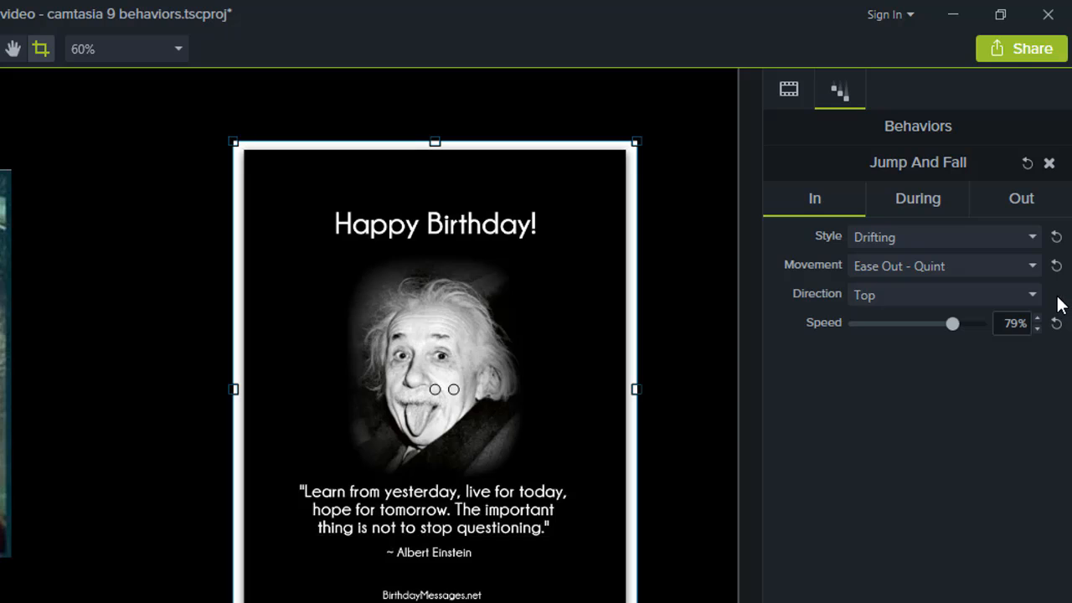
mouse_move(1042, 167)
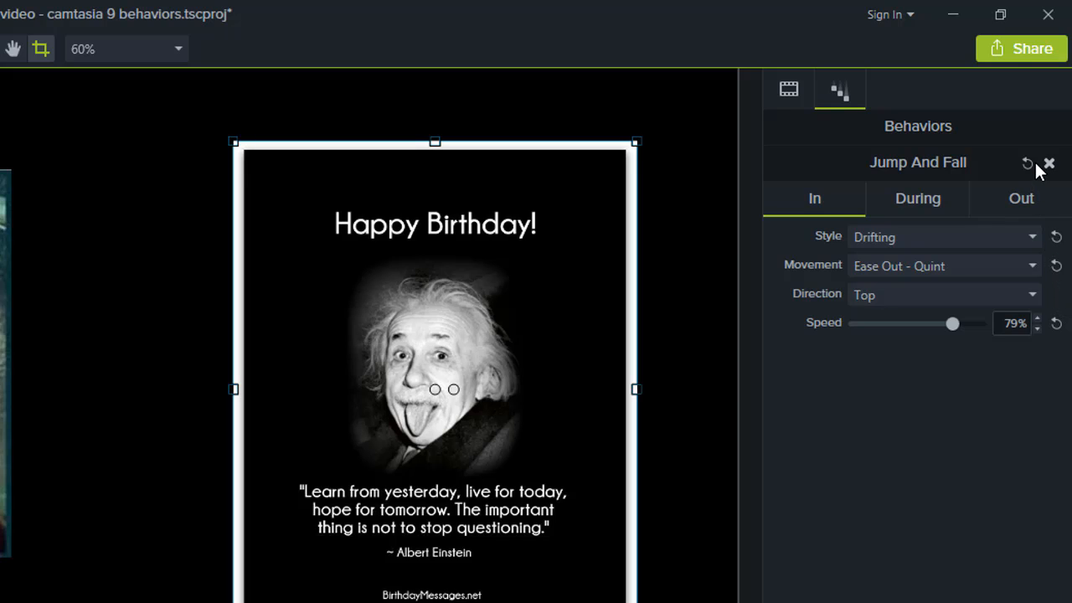
- Reset the Jump And Fall behavior to its default Bounce In entrance
left_click(945, 236)
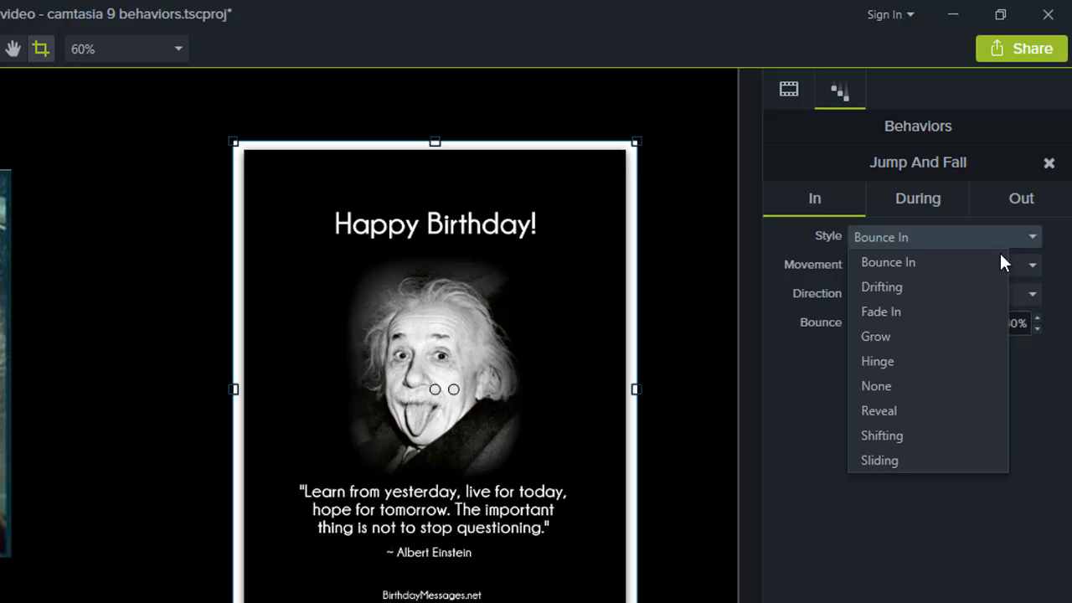
left_click(881, 286)
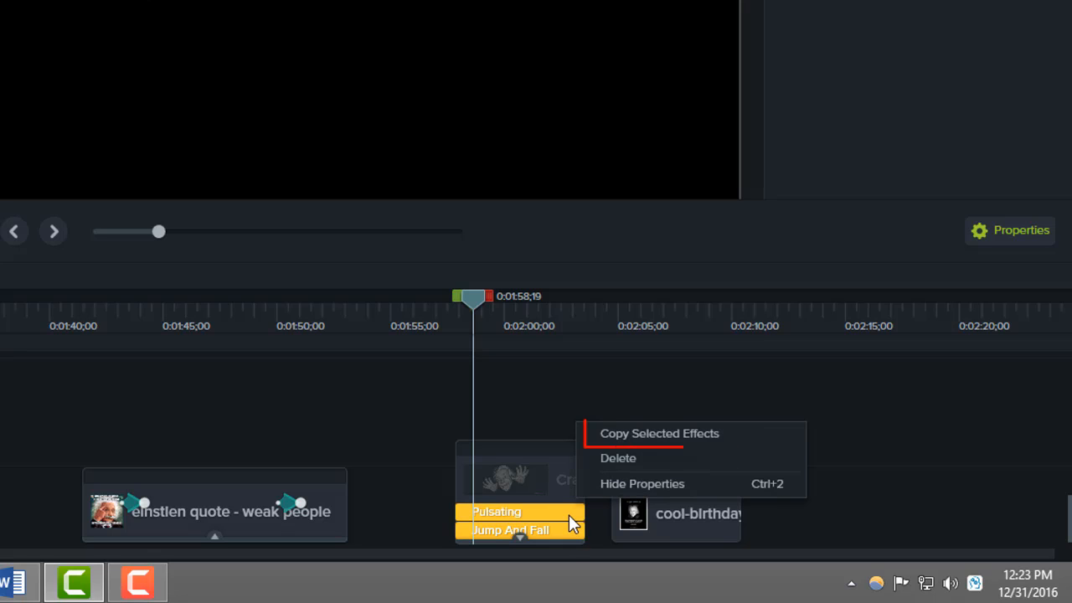
mouse_move(624, 472)
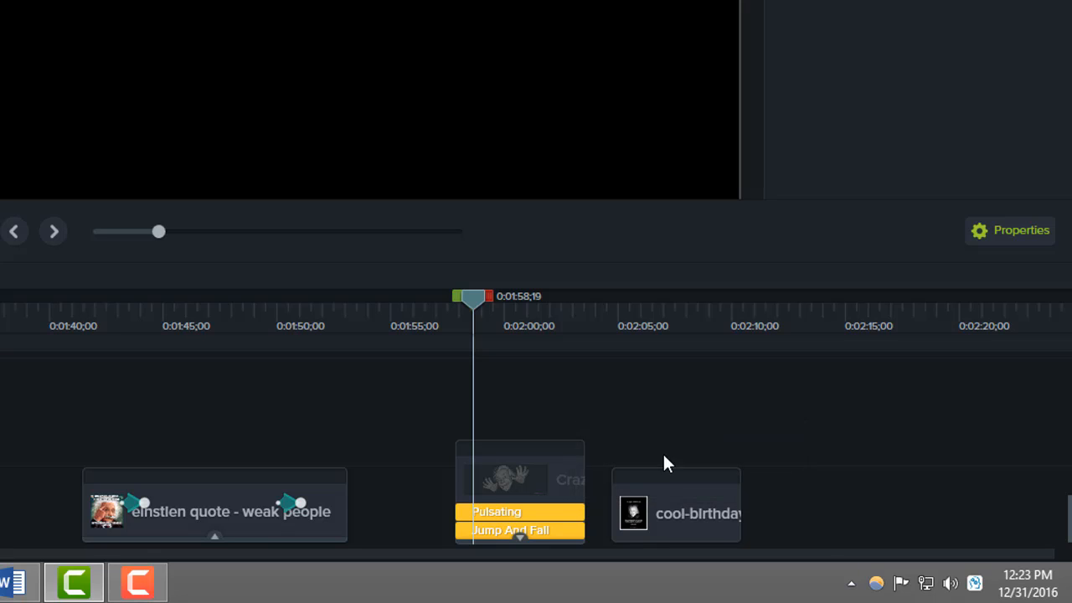
- Paste the copied Pulsating and Jump And Fall behaviors onto the birthday card clip
left_click(677, 502)
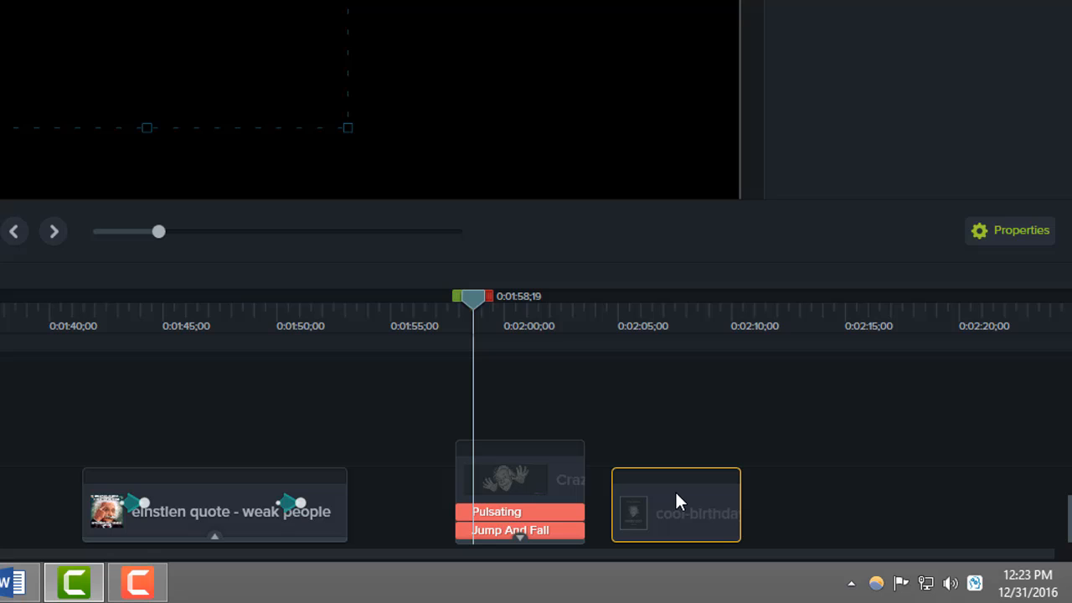
right_click(676, 506)
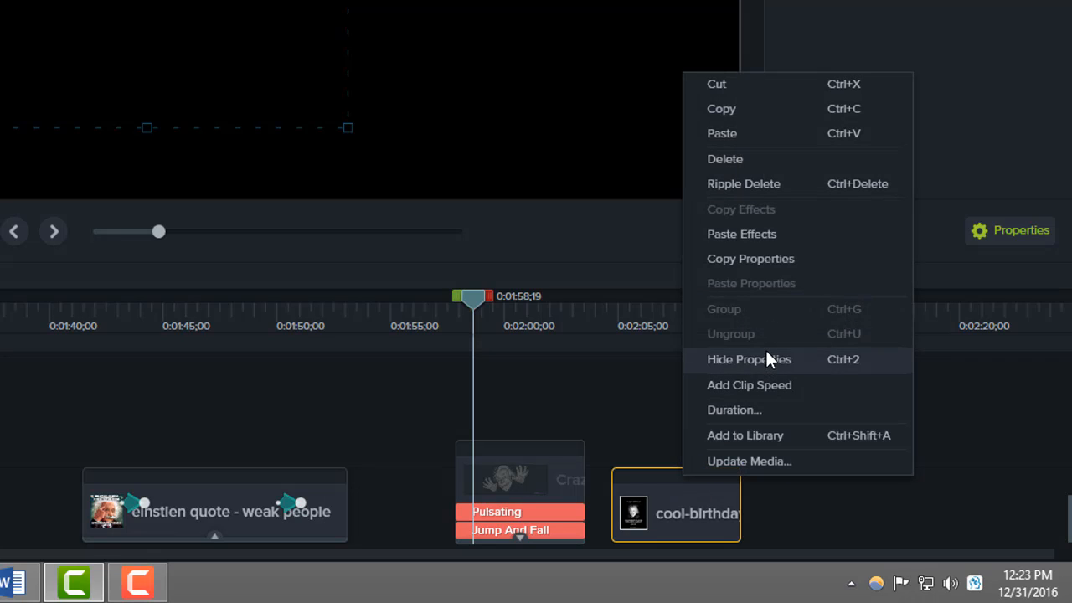
mouse_move(796, 234)
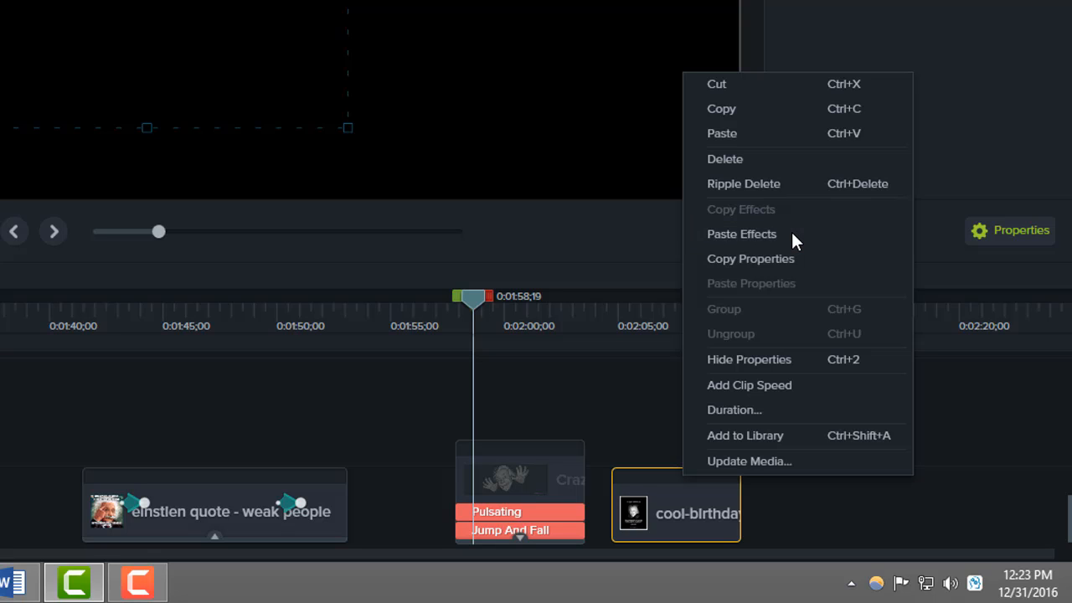
left_click(740, 234)
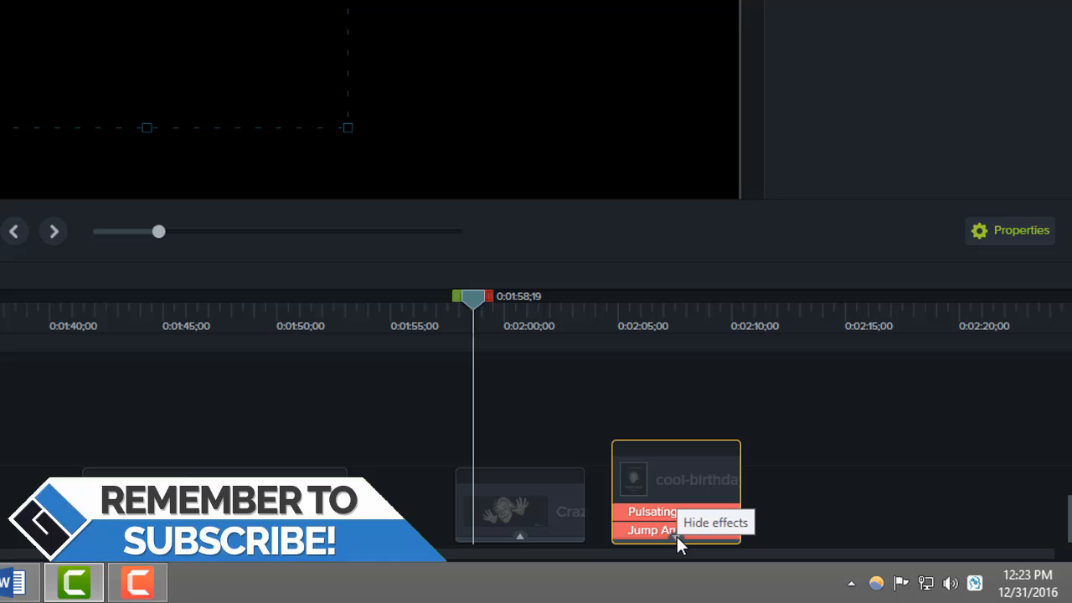
mouse_move(788, 540)
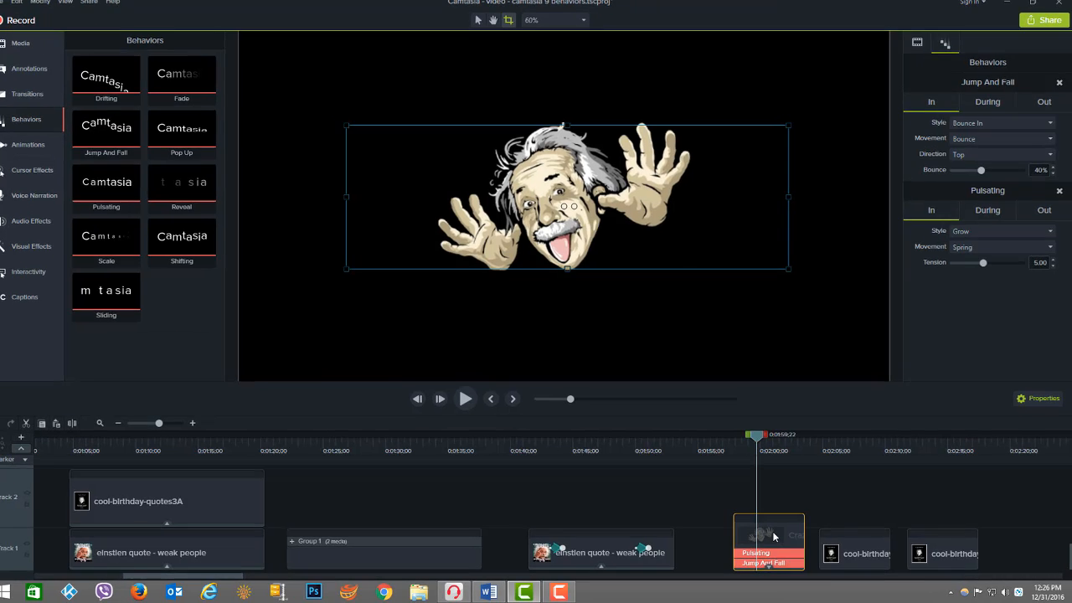
- Copy the Einstein clip's behaviors and select the next birthday image clip to receive them
right_click(769, 540)
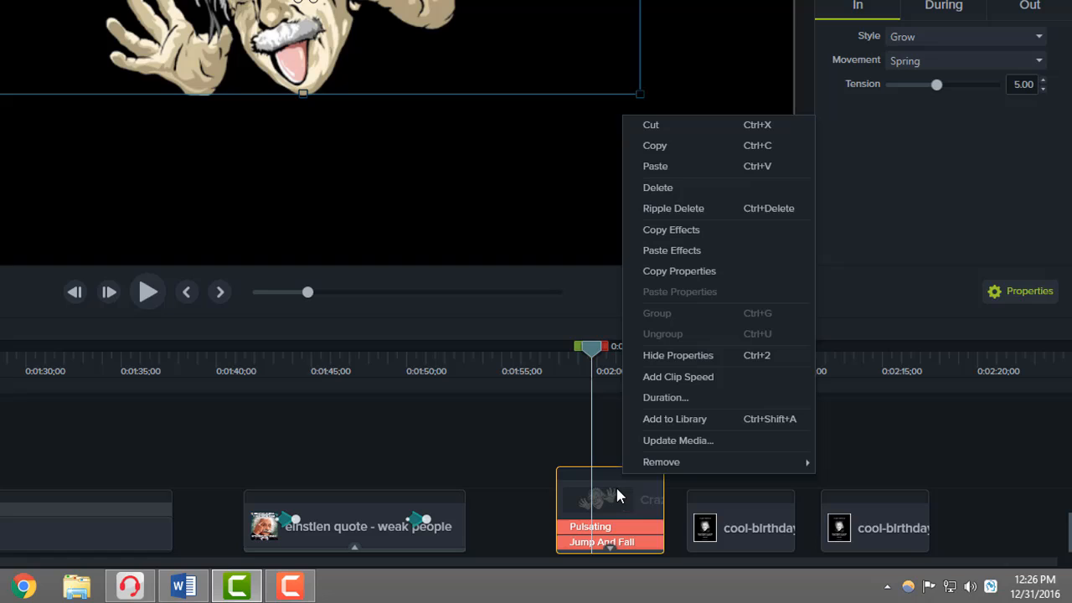
left_click(717, 242)
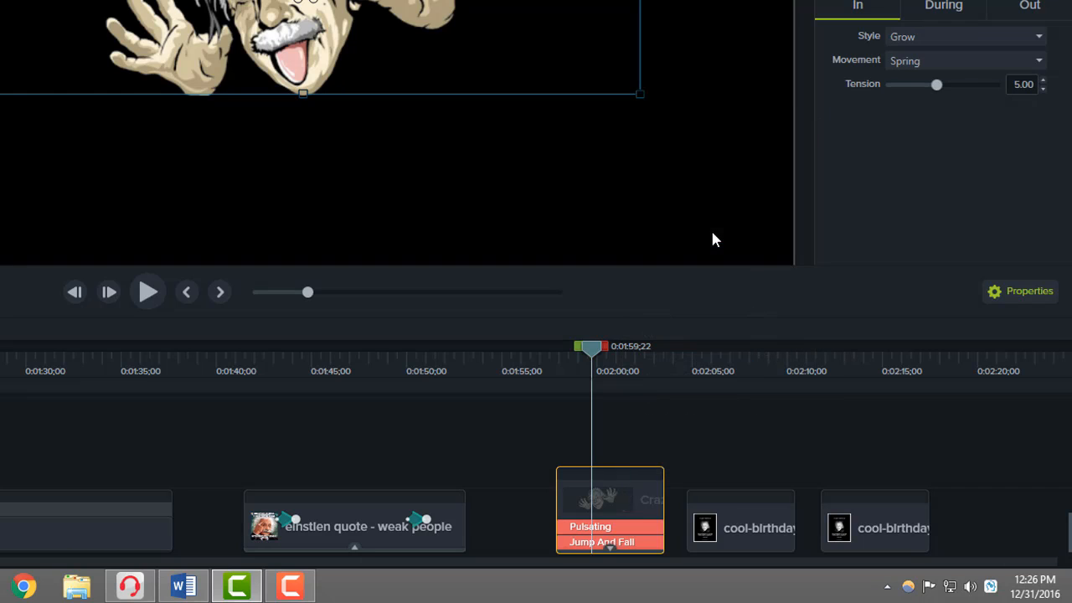
left_click(740, 519)
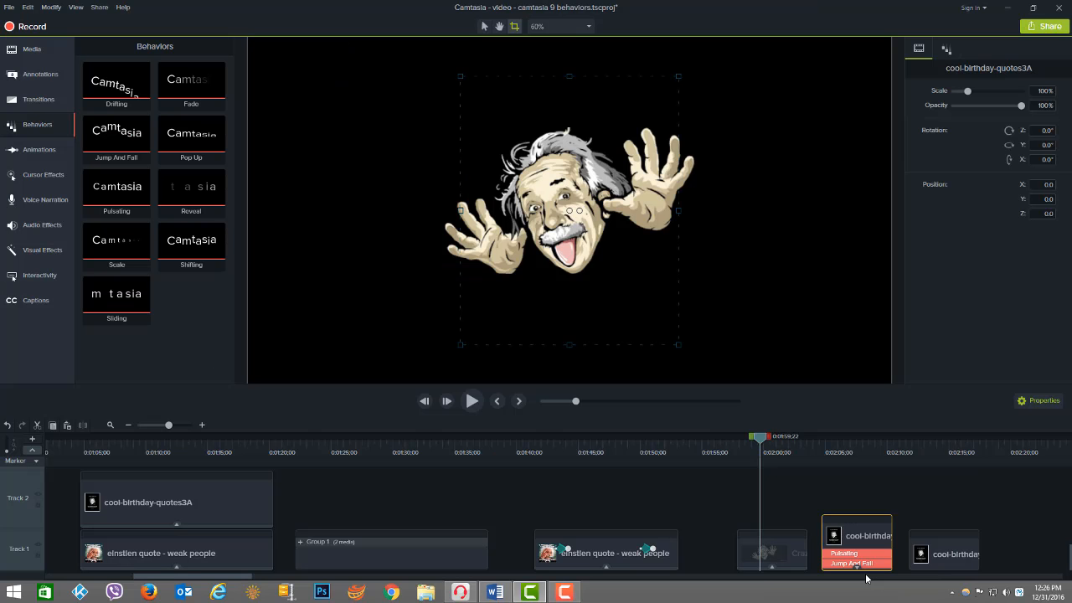
mouse_move(635, 595)
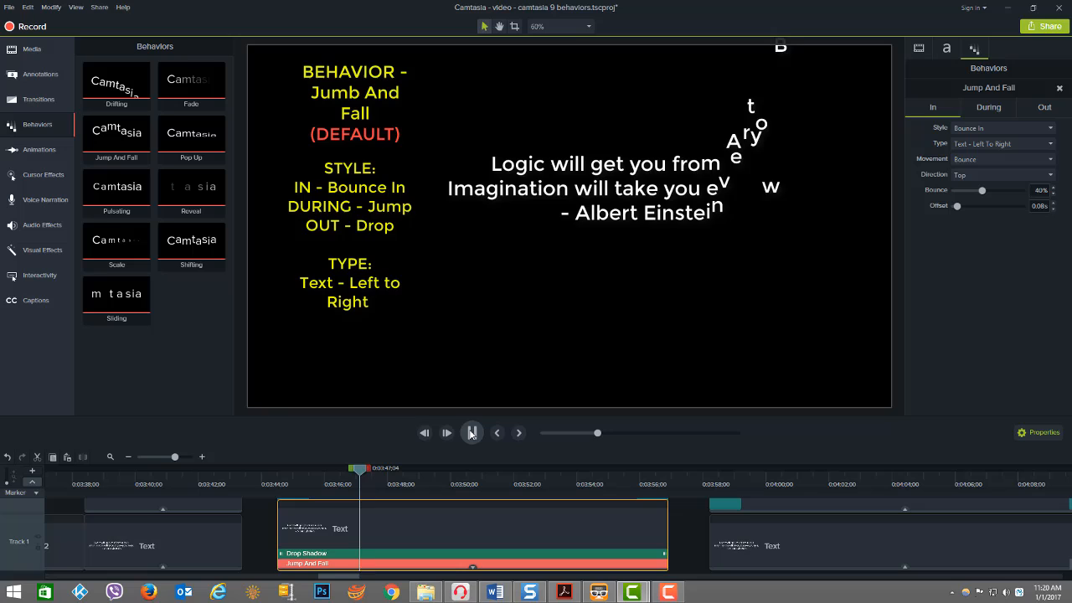
left_click(472, 432)
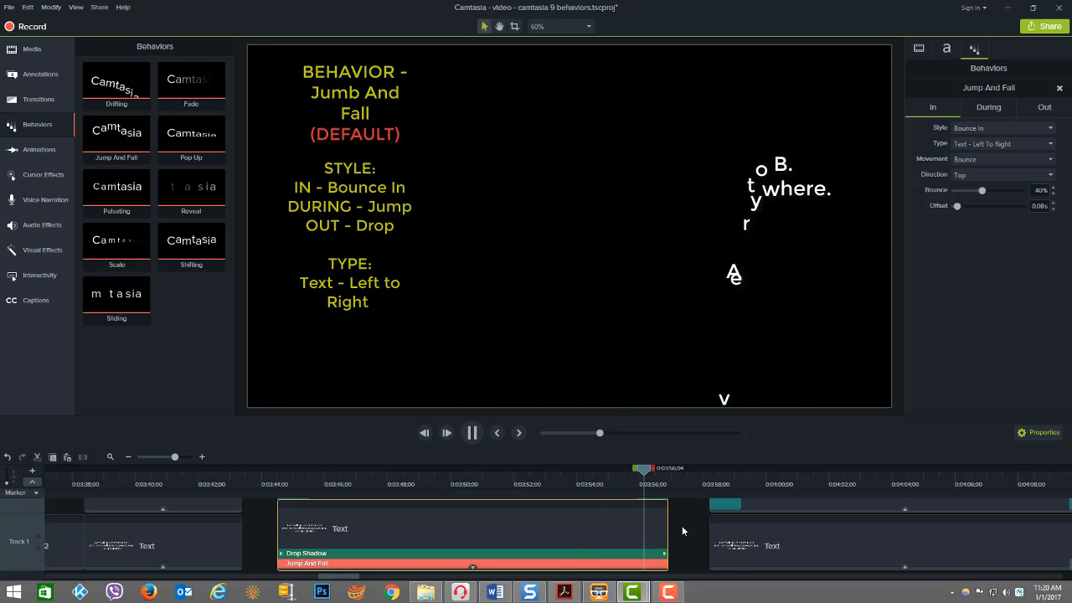
left_click_drag(640, 467, 295, 467)
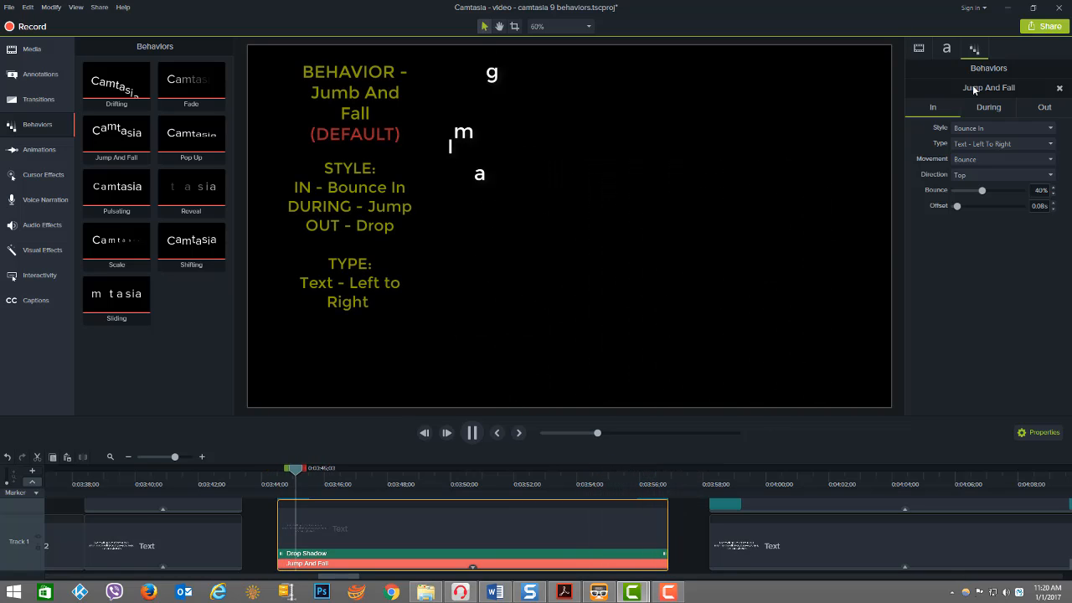
left_click(988, 107)
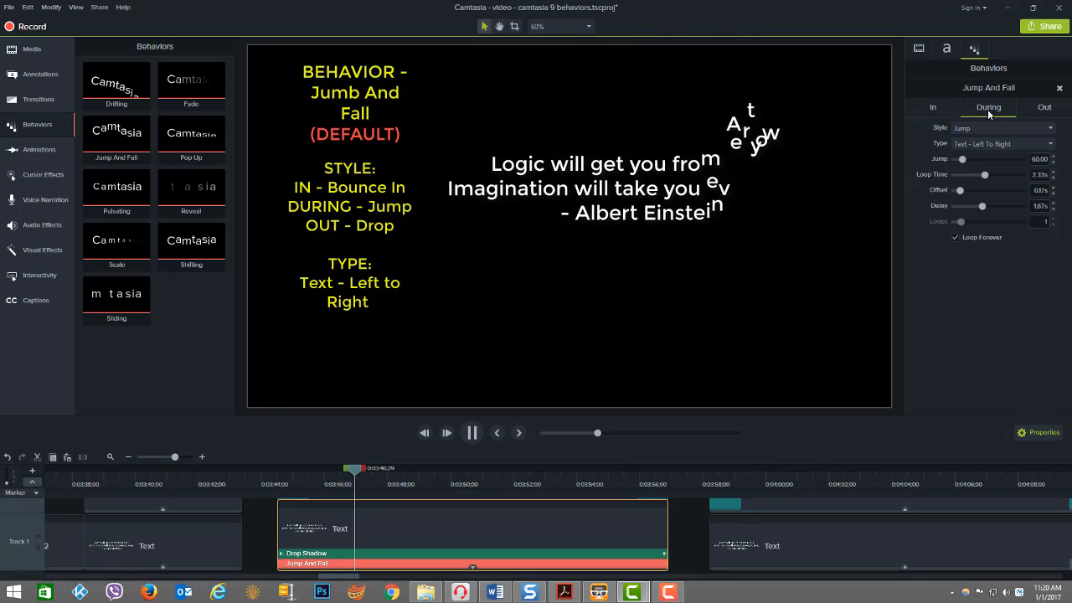
left_click(1045, 108)
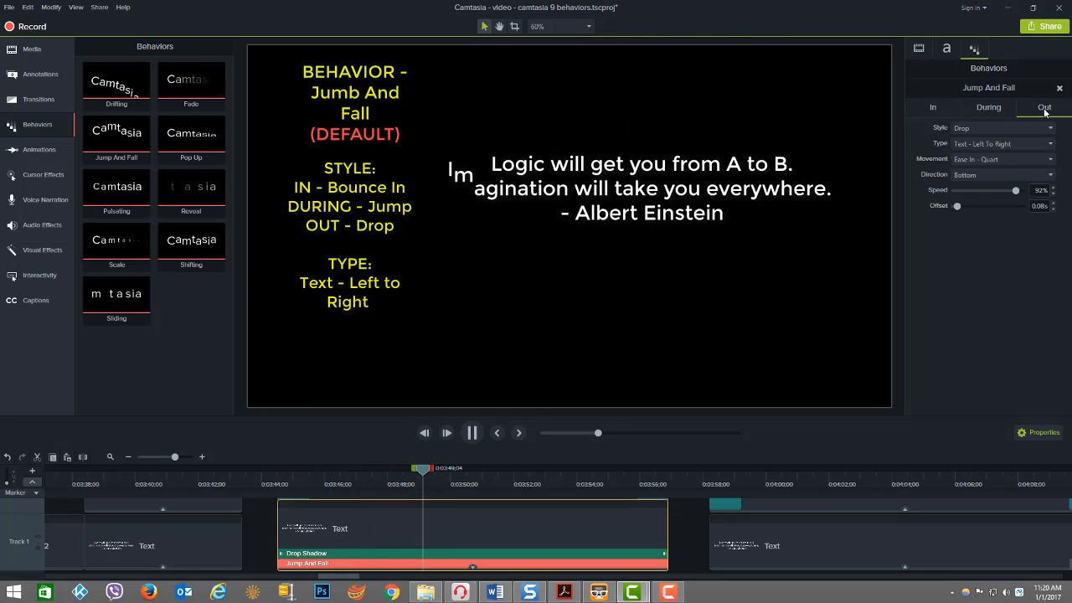
left_click(931, 107)
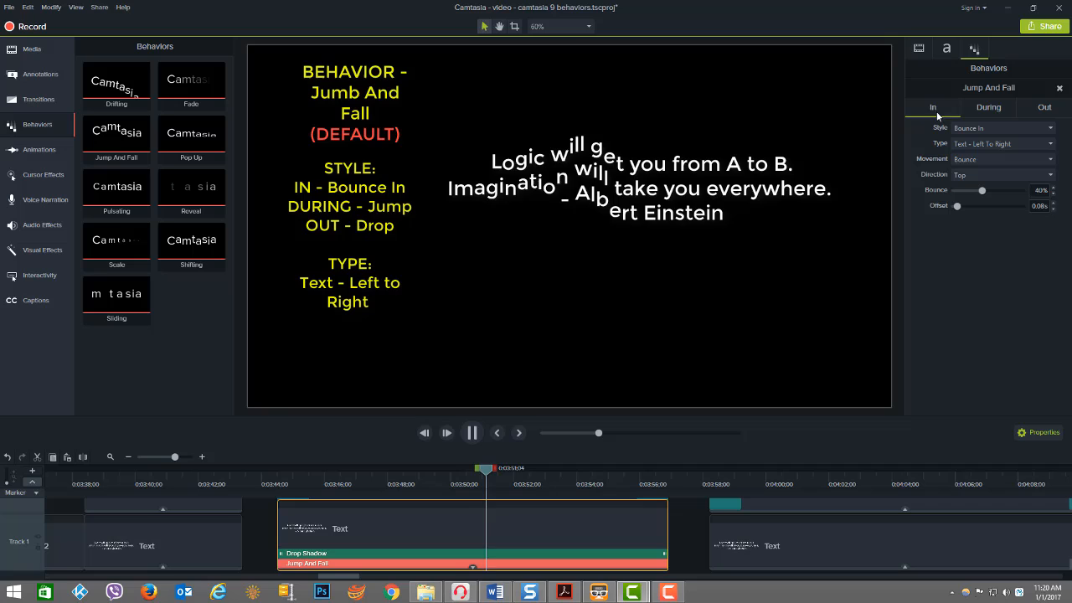
left_click(473, 432)
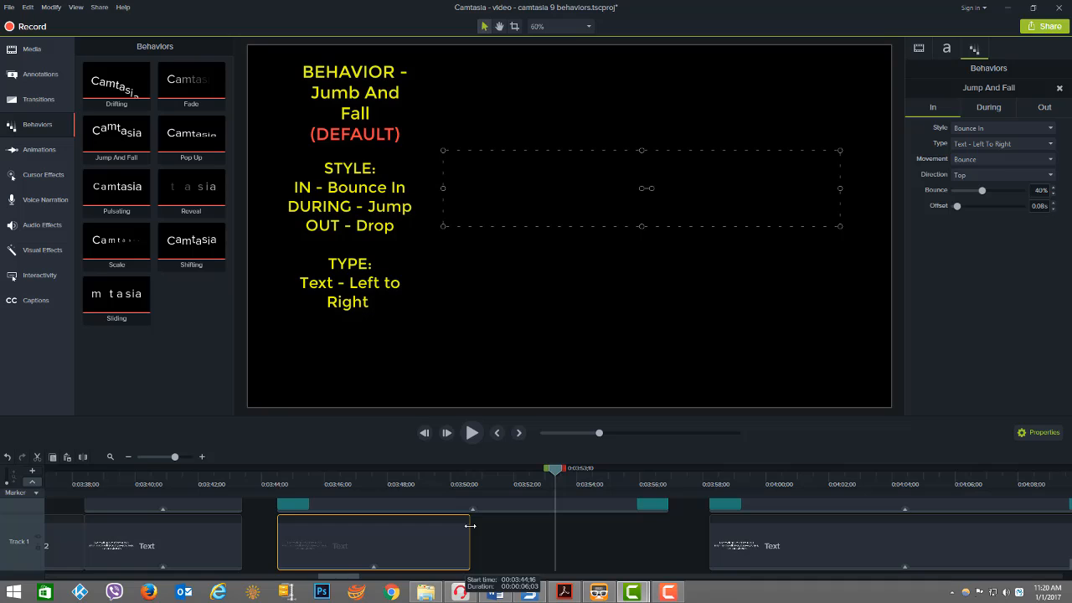
- Shorten the quote text clip and replay its Jump And Fall animation from the clip start
left_click_drag(473, 546, 473, 546)
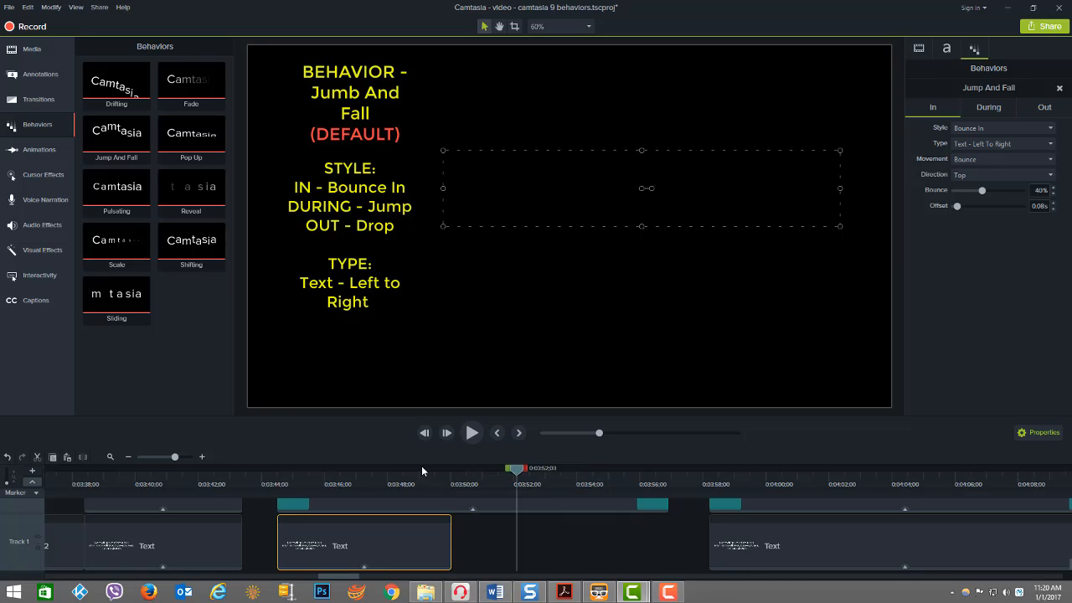
left_click(472, 432)
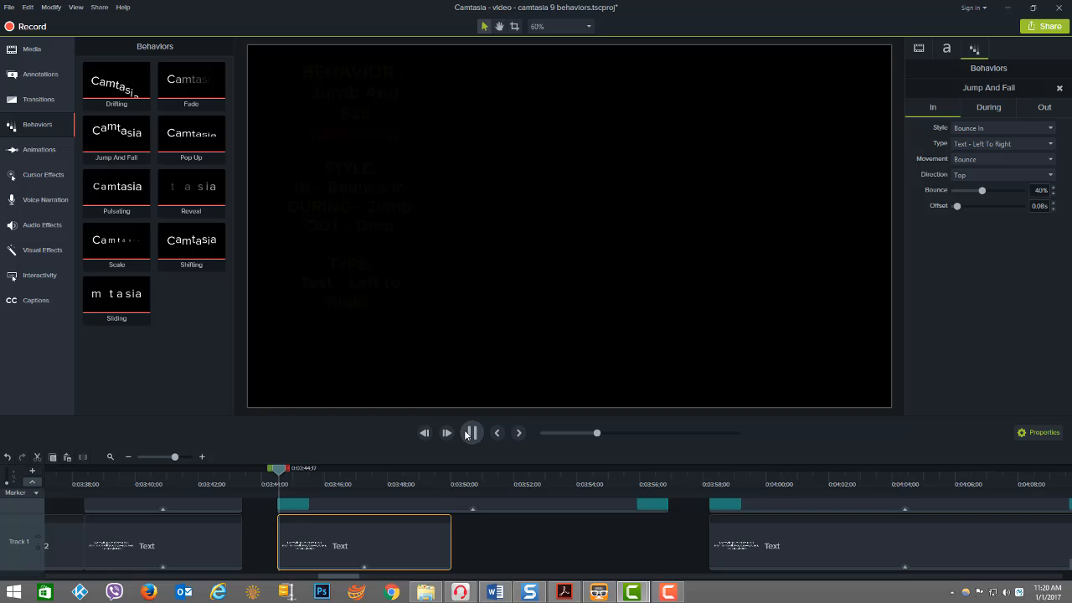
left_click(473, 433)
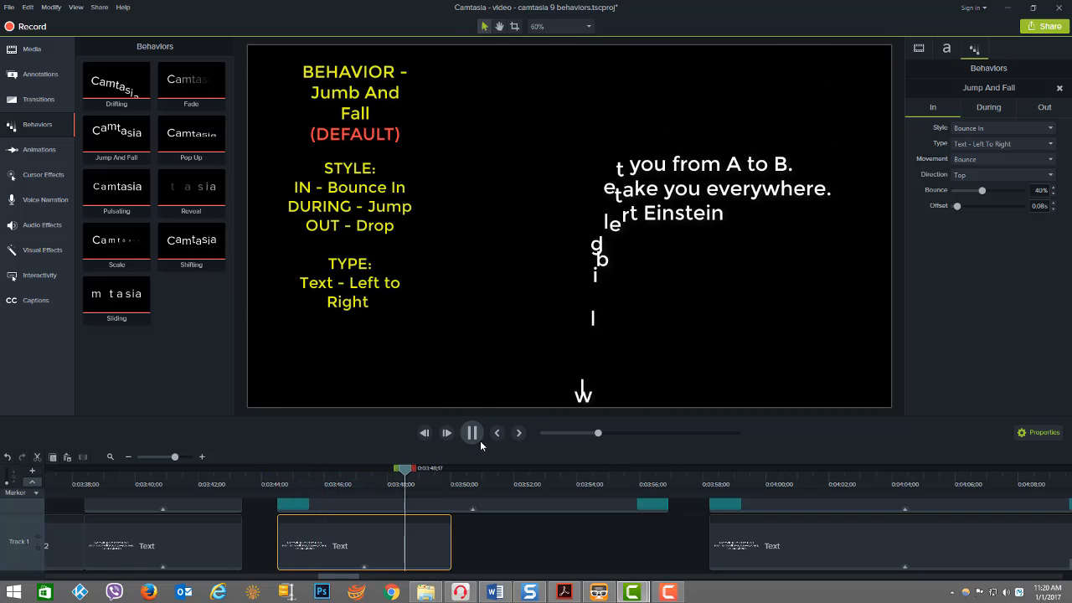
left_click(473, 432)
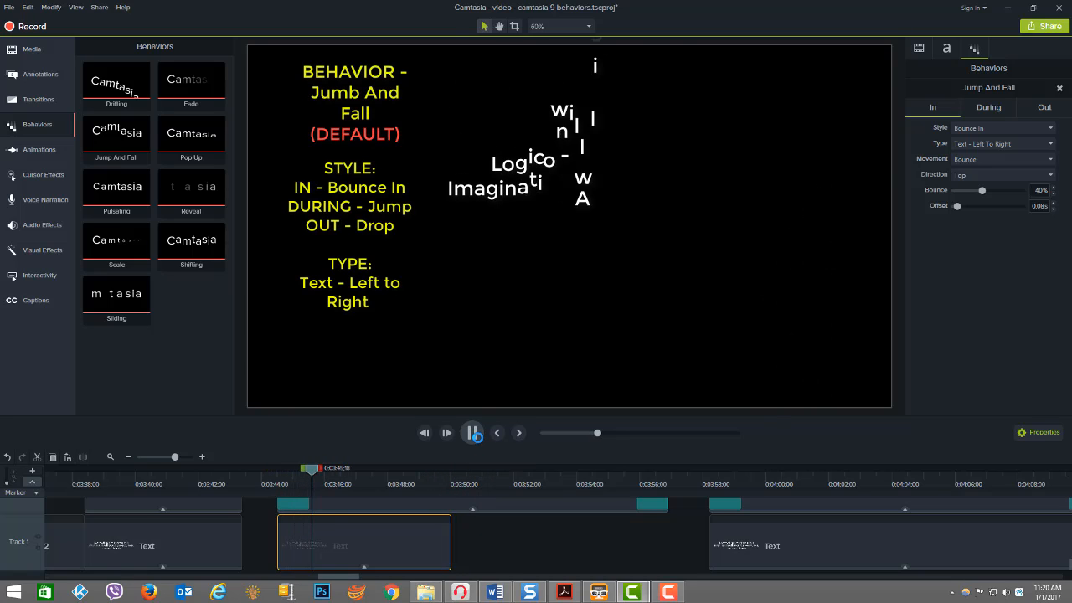
left_click(446, 432)
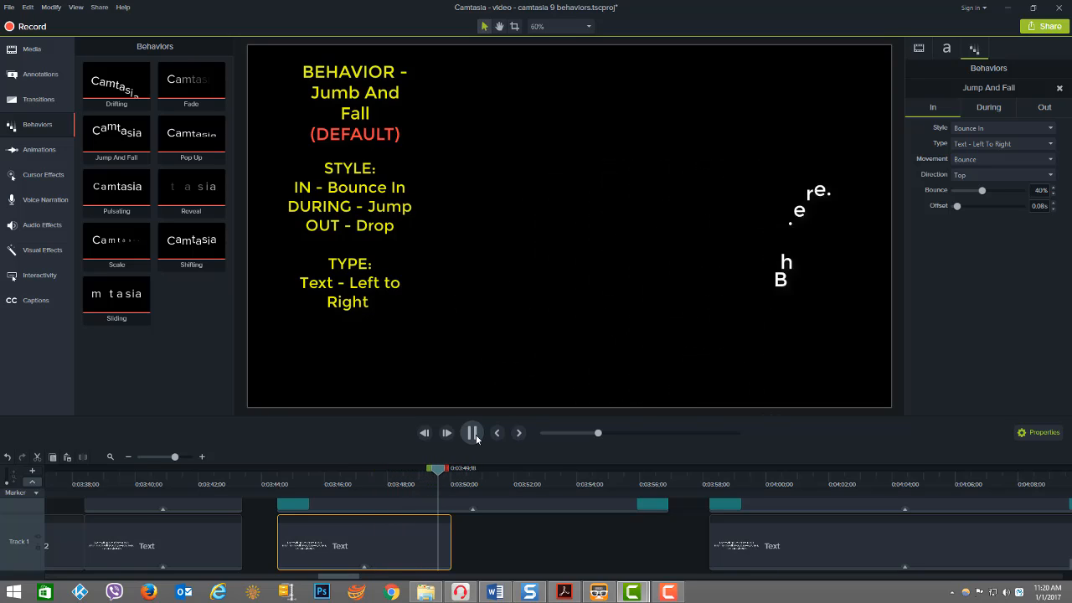
left_click(472, 432)
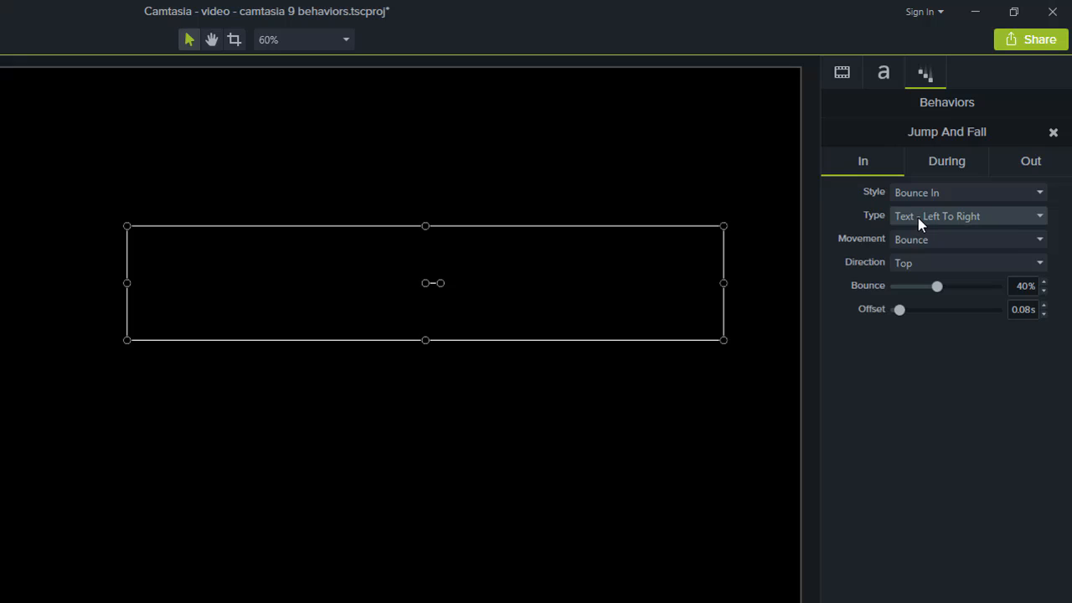
- Show the During settings of the quote's Jump And Fall behavior
left_click(968, 216)
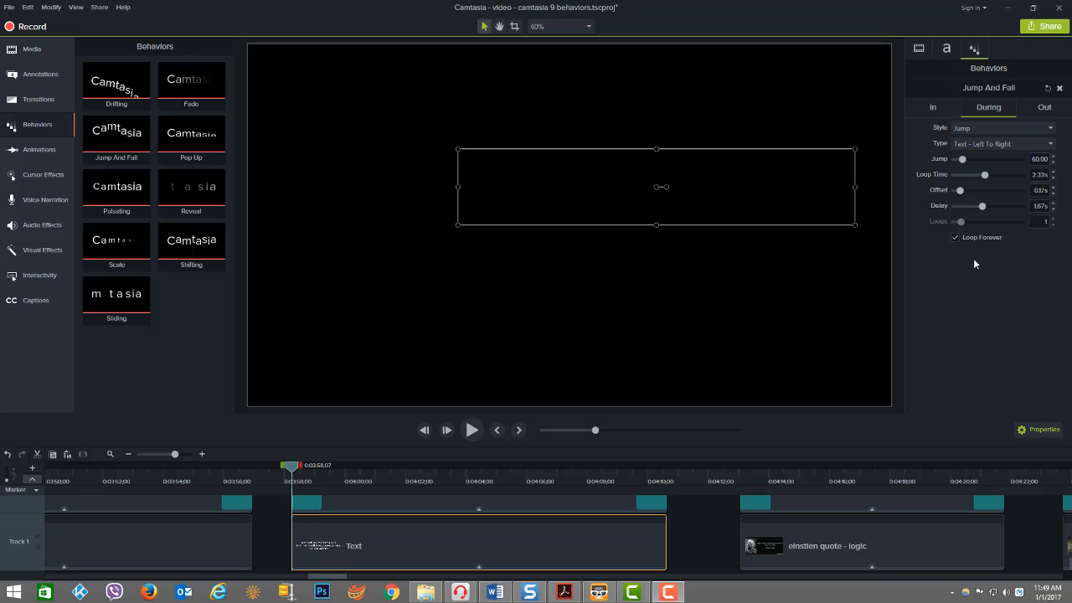
- Set the During phase to Reveal, Text Left To Right, Smooth movement, and select a timing value to edit
left_click(1002, 127)
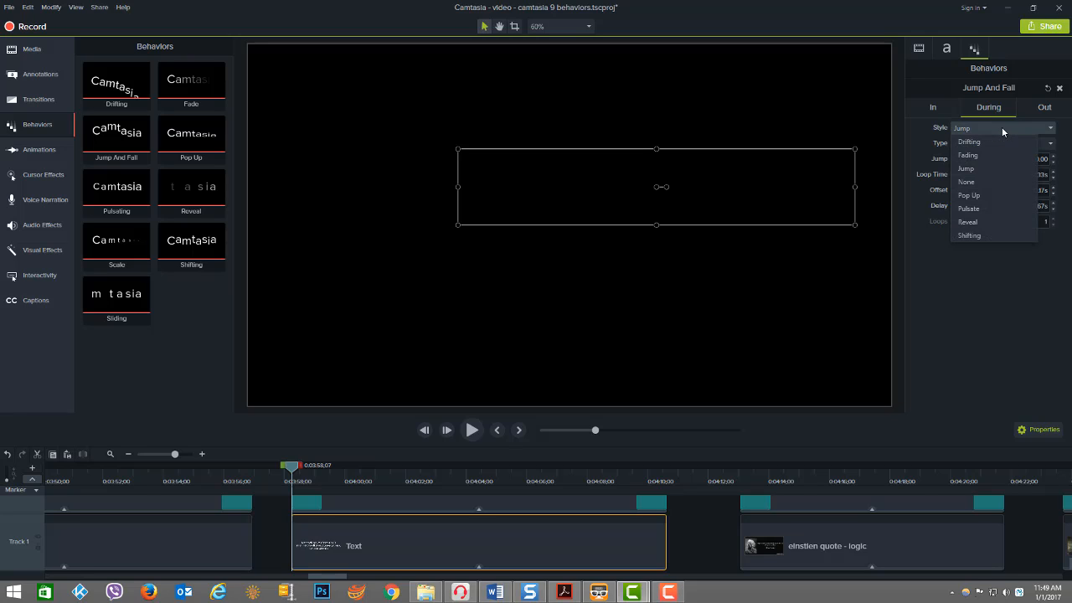
left_click(969, 221)
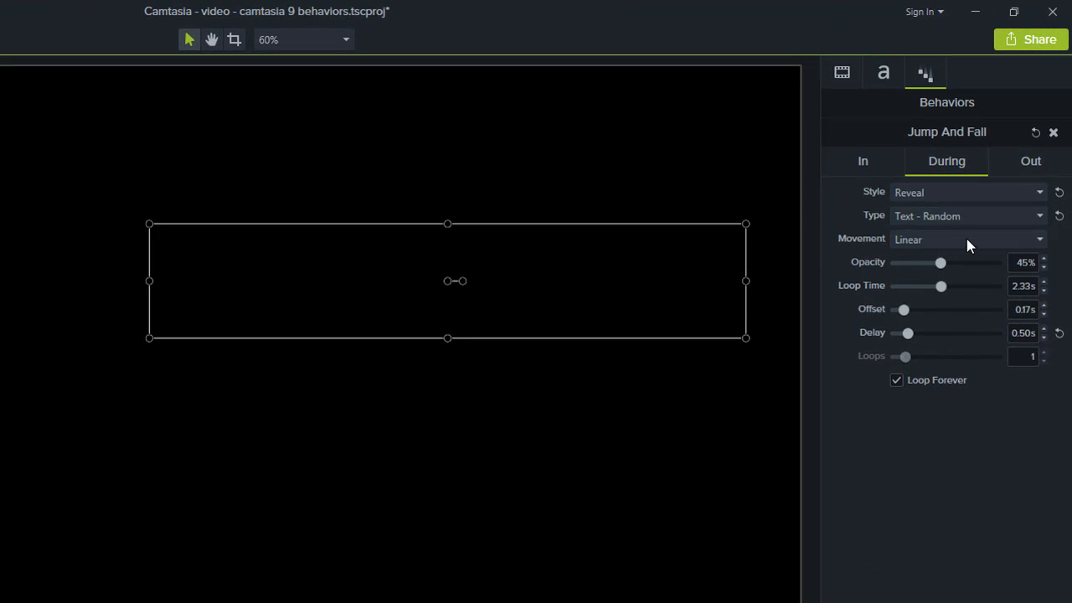
mouse_move(913, 284)
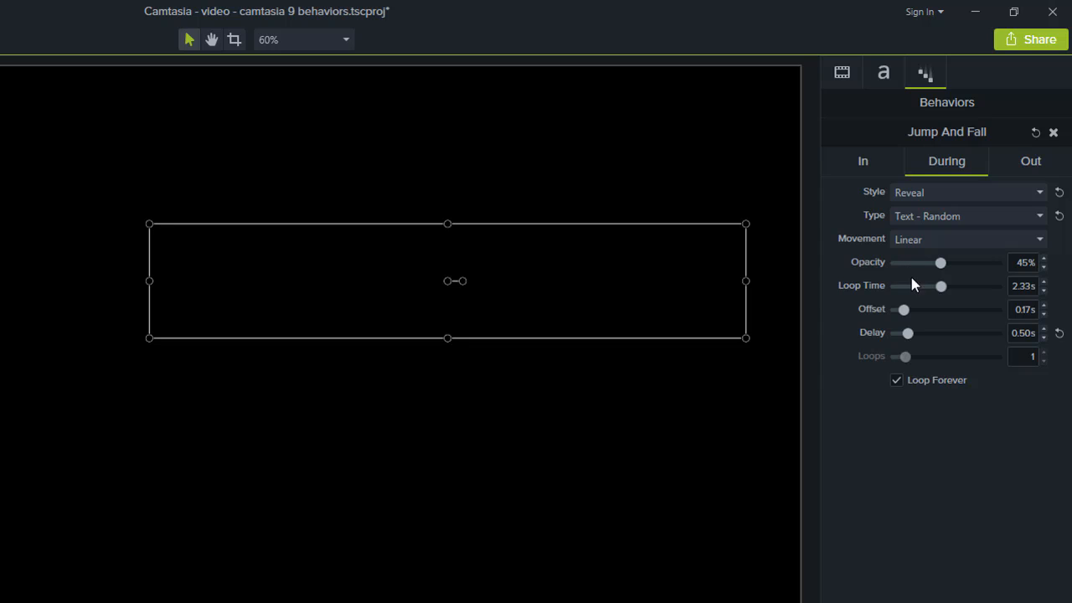
mouse_move(971, 469)
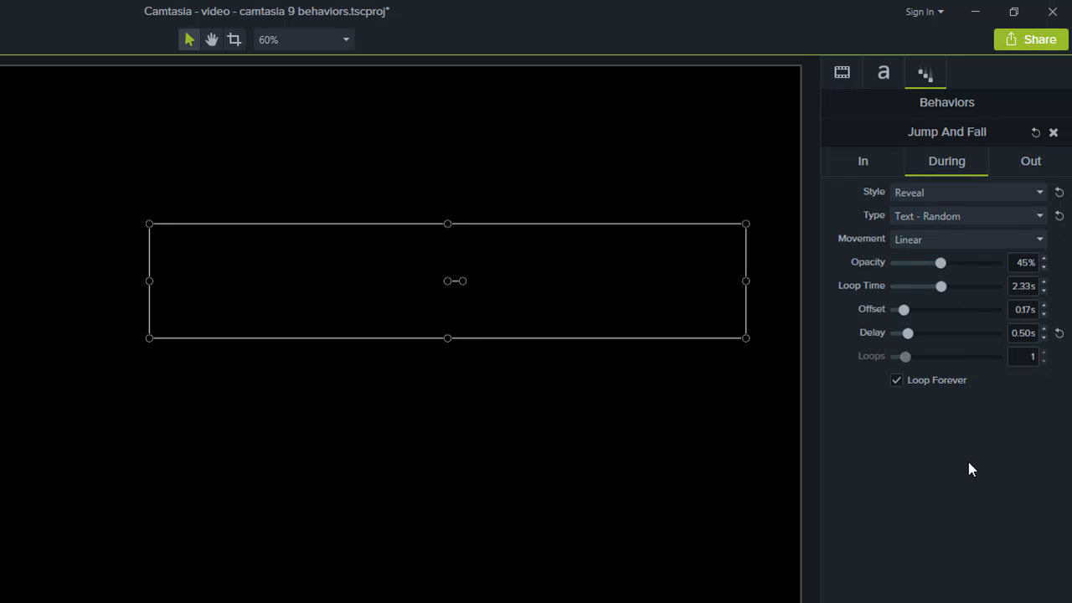
mouse_move(943, 338)
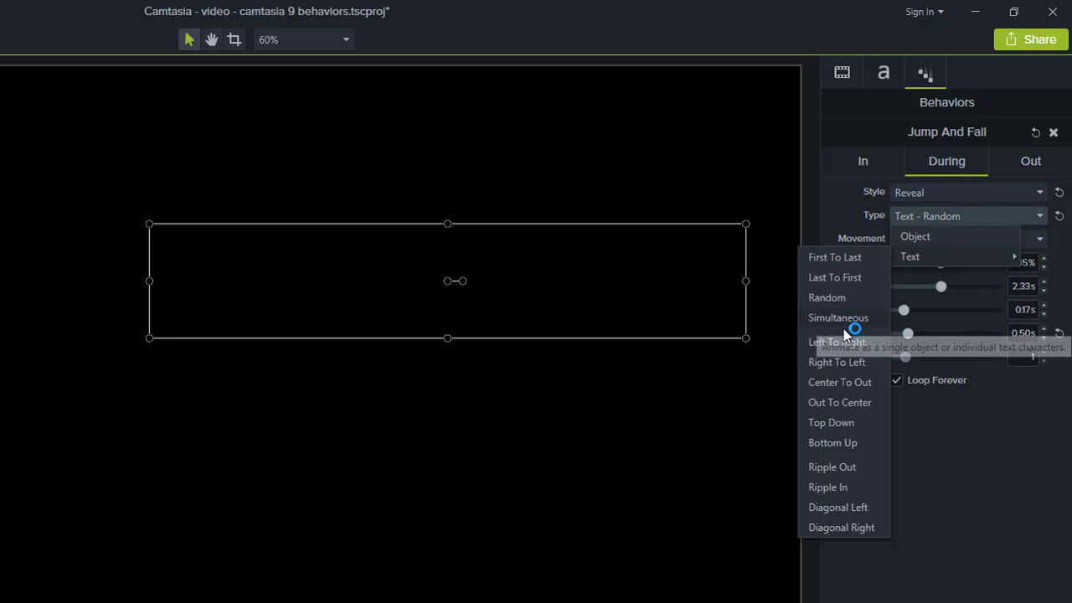
left_click(836, 342)
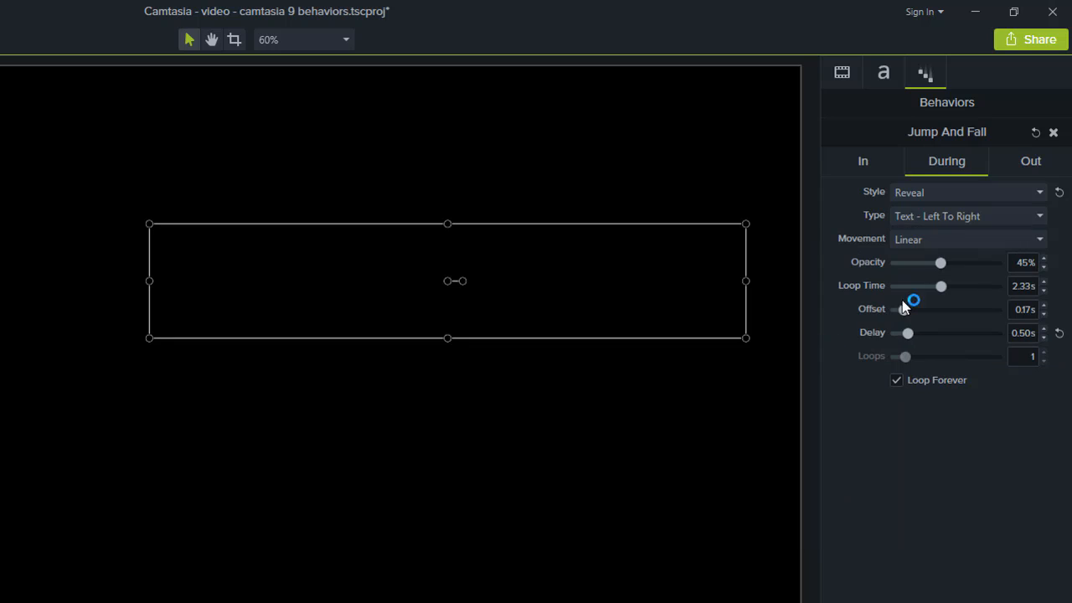
left_click(968, 240)
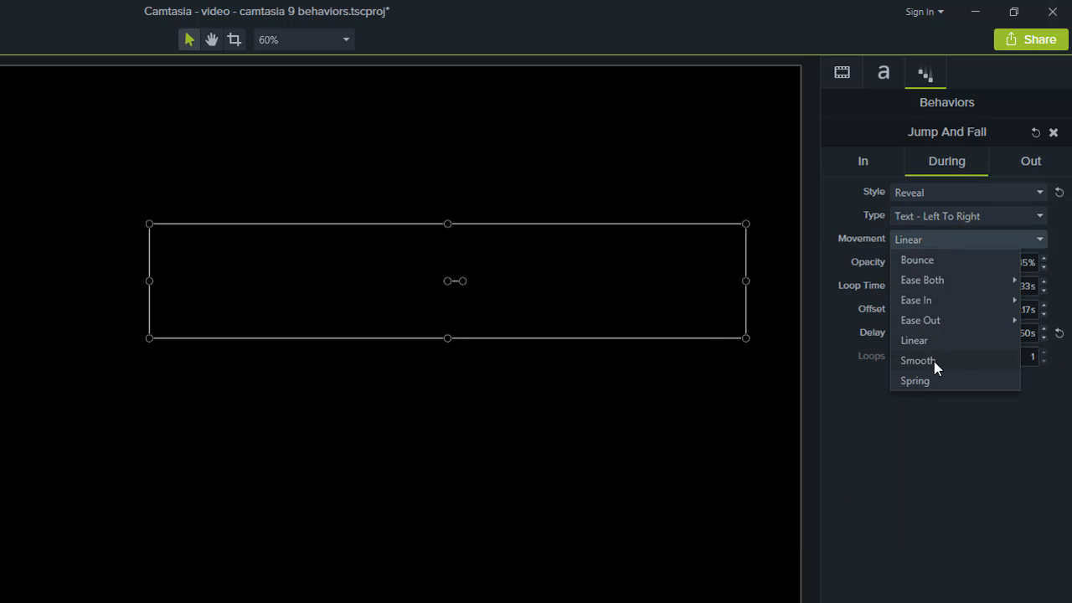
left_click(917, 360)
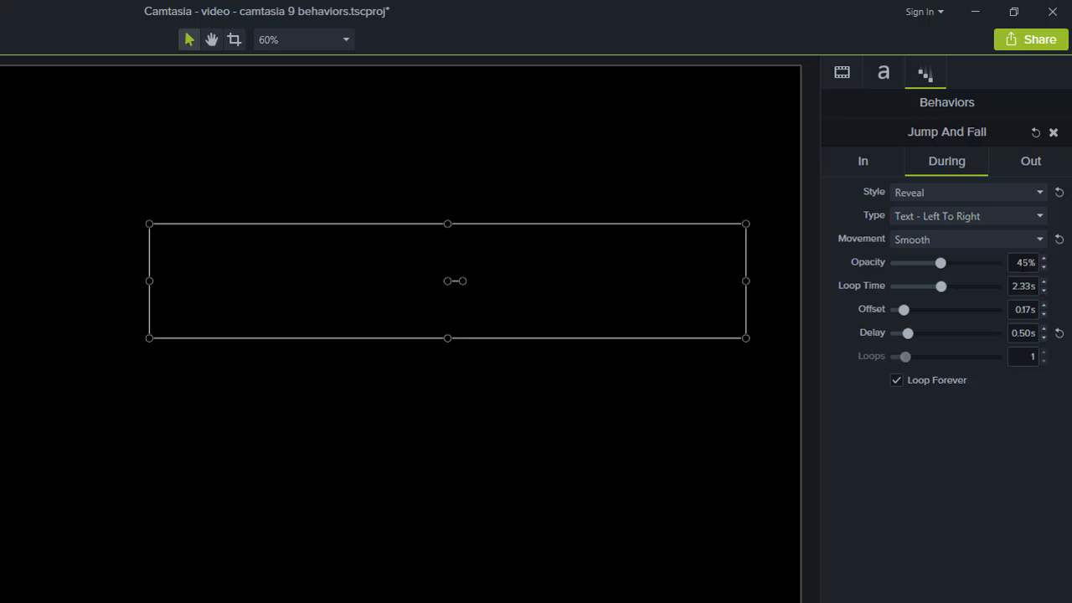
triple_click(1022, 284)
type("1.3")
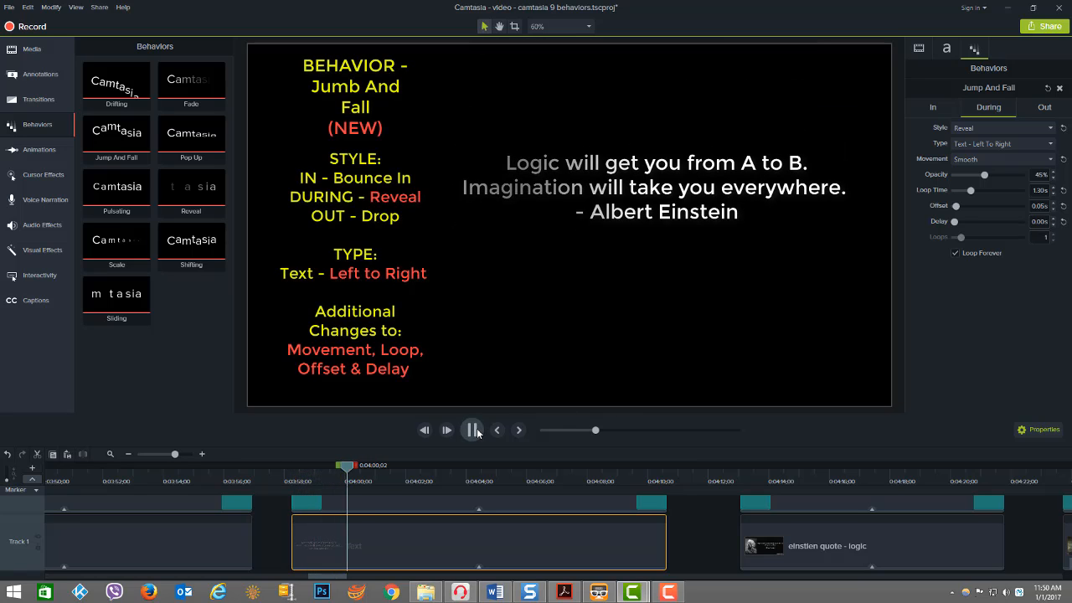
- Replay the quote's Reveal entry and Jump And Fall letter-drop exit from the clip start
left_click(473, 429)
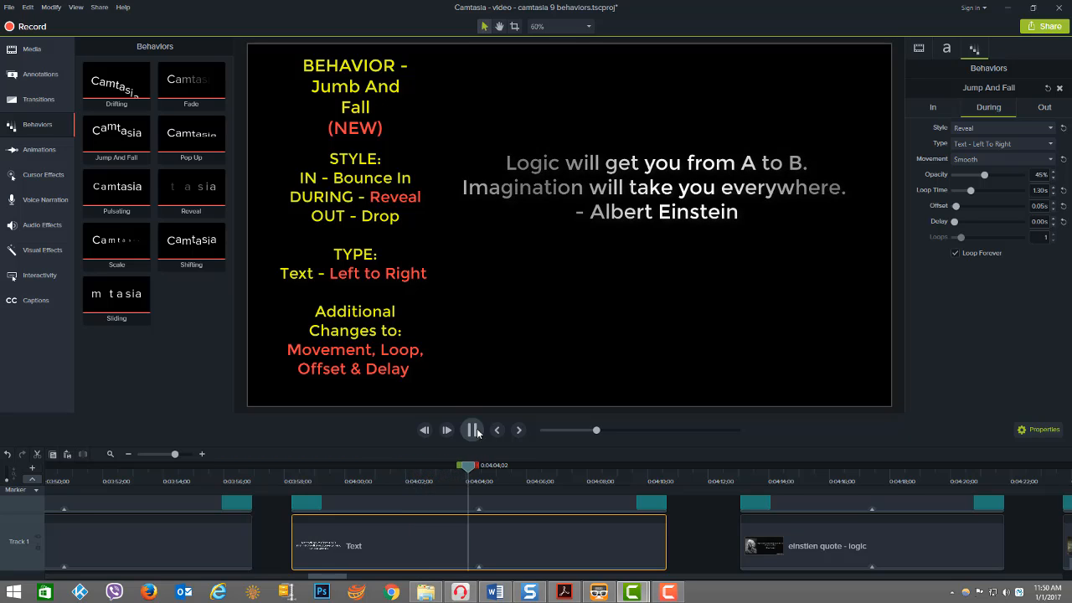
left_click(472, 428)
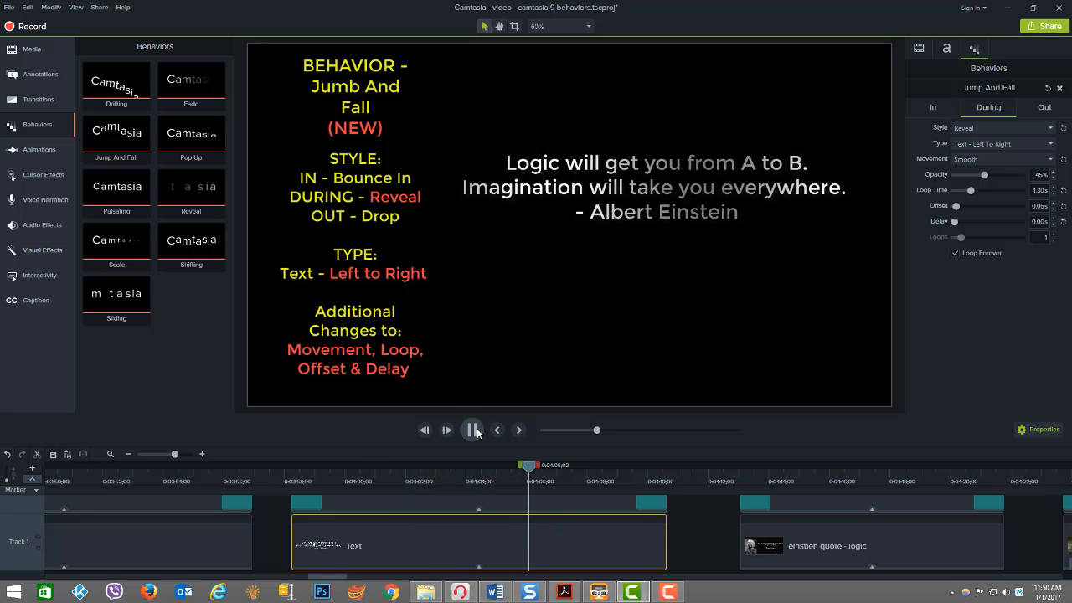
left_click(445, 429)
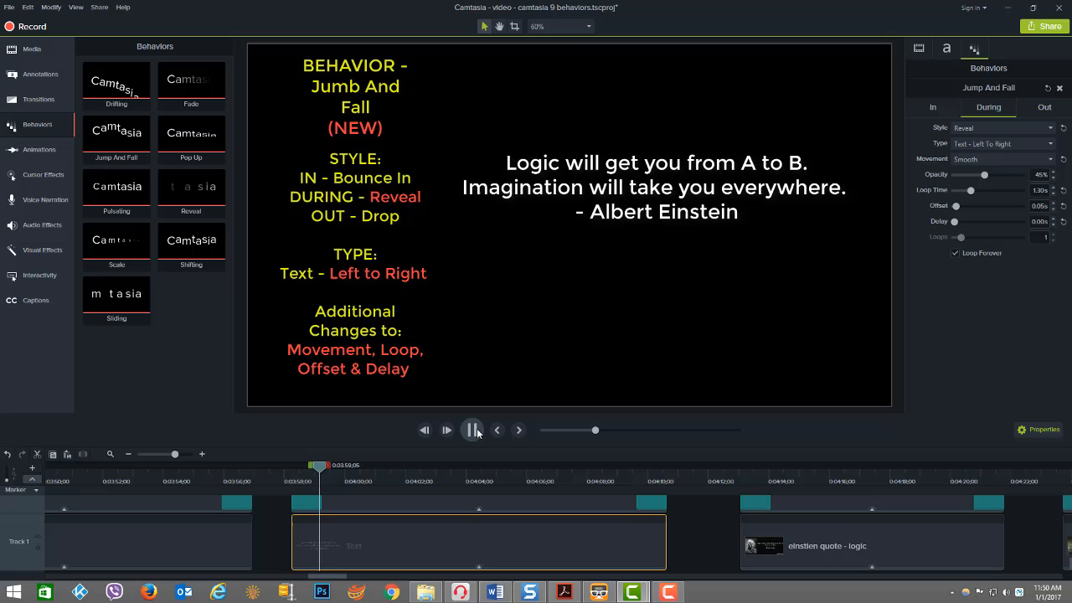
left_click(473, 429)
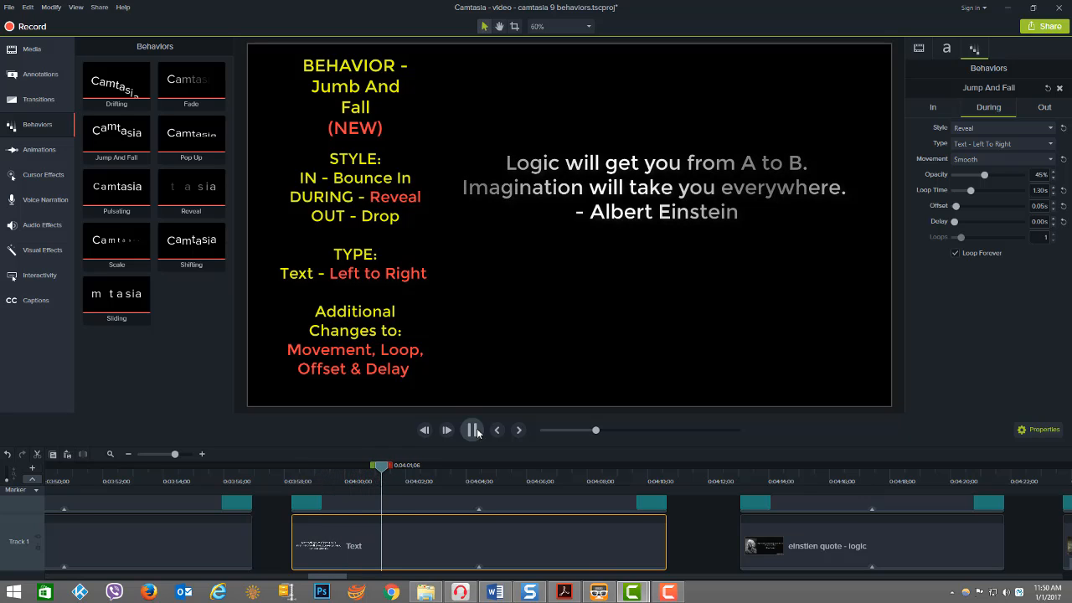
left_click(472, 428)
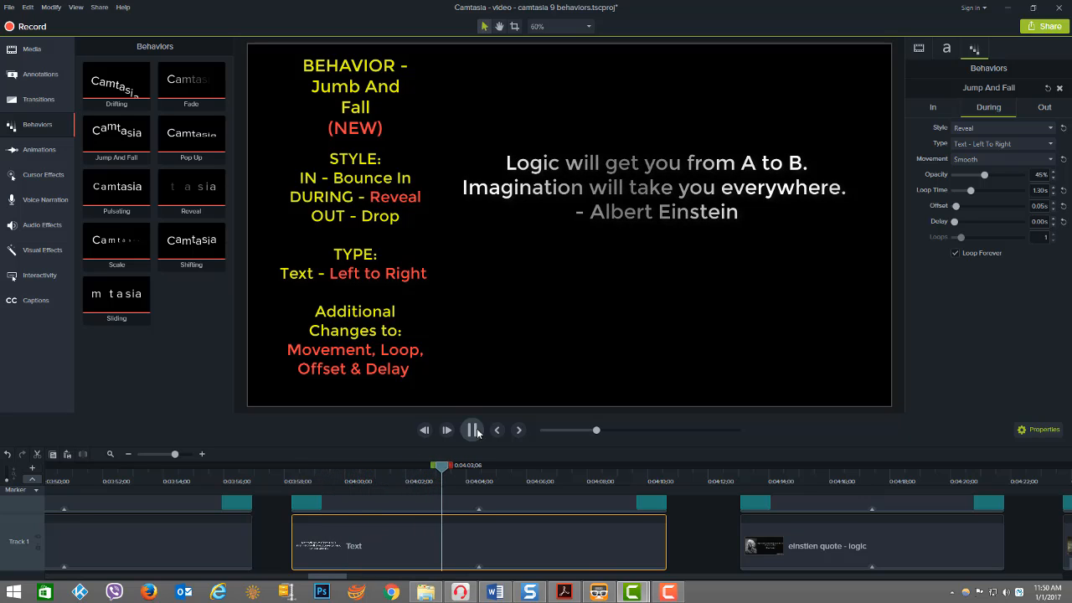
left_click(446, 429)
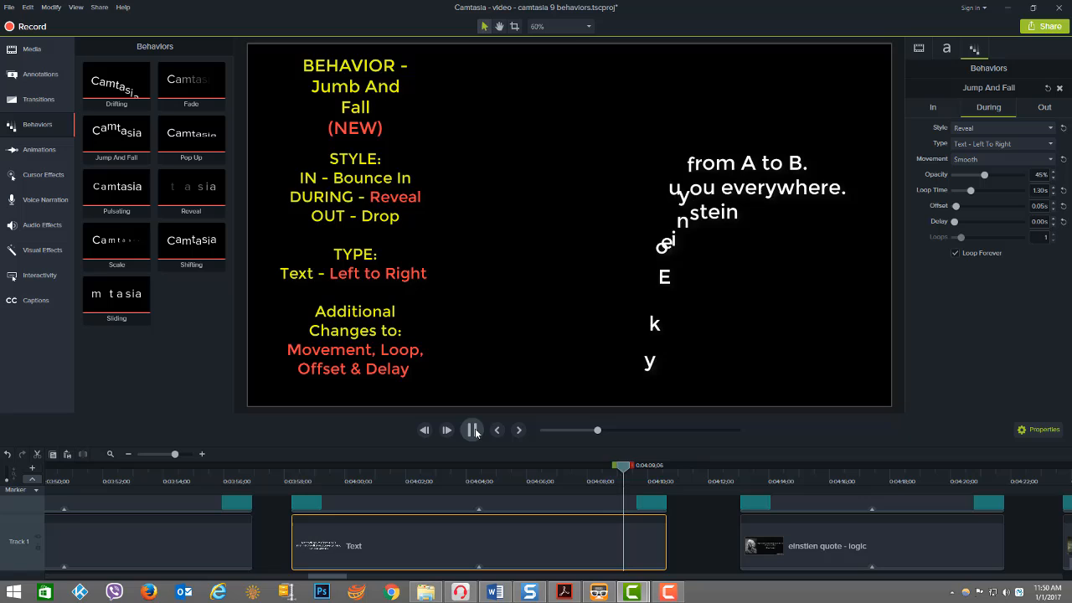
- Show the In settings of the later text clip's Bounce In behavior
left_click(931, 107)
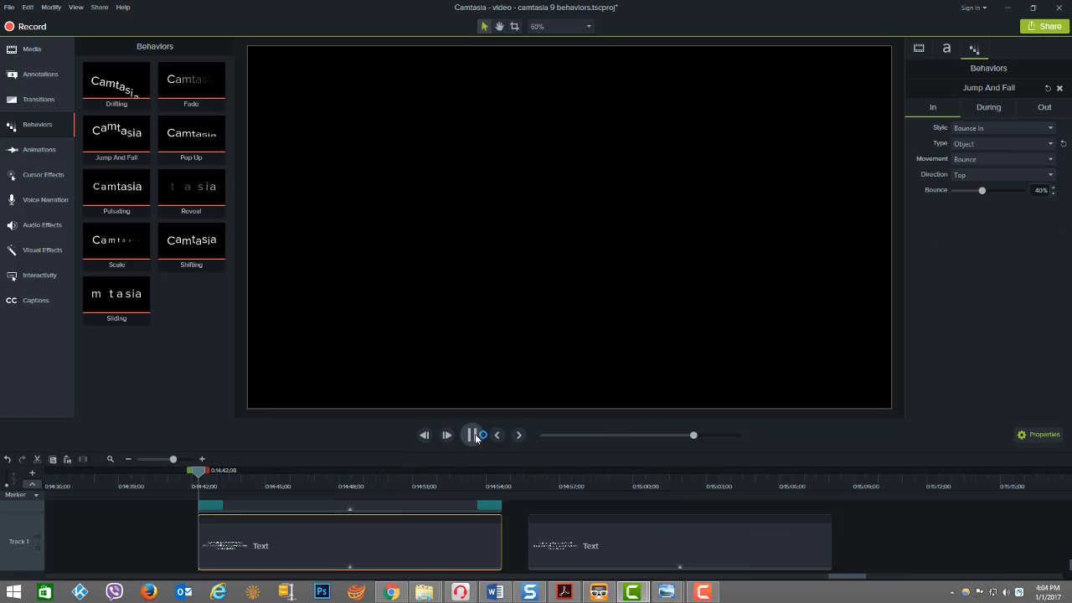
left_click(473, 436)
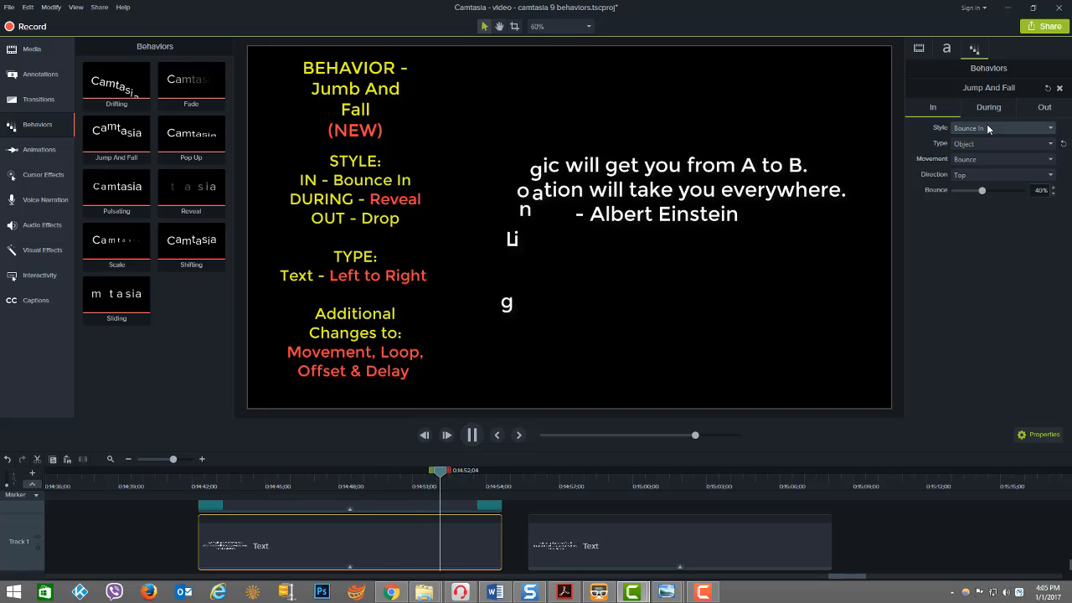
left_click(1044, 107)
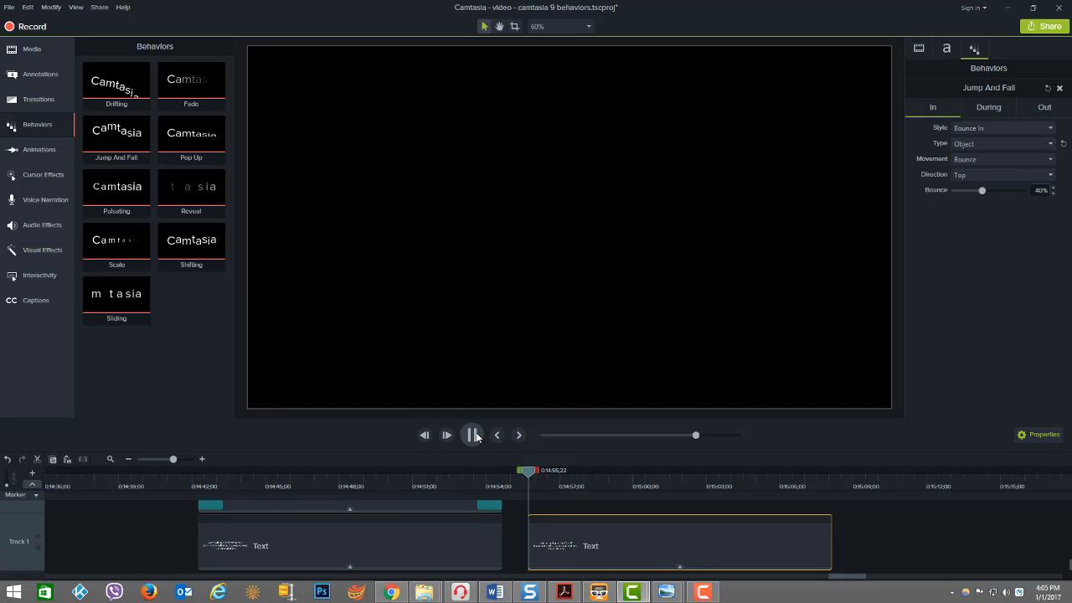
left_click(473, 435)
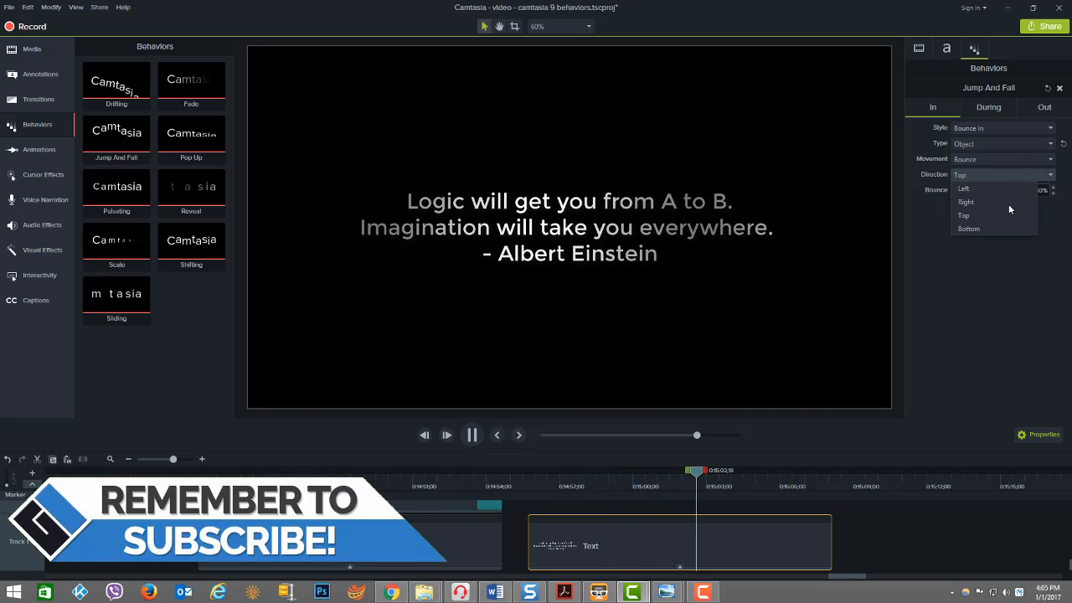
- Set the quote's entry Direction to Bottom and preview it from the clip start
left_click(968, 228)
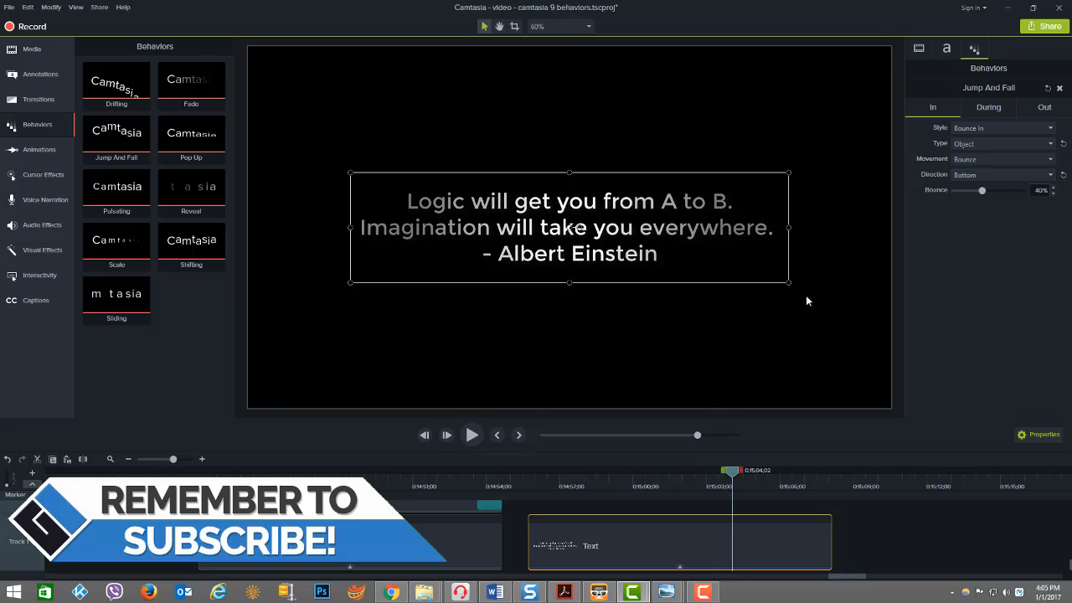
mouse_move(536, 511)
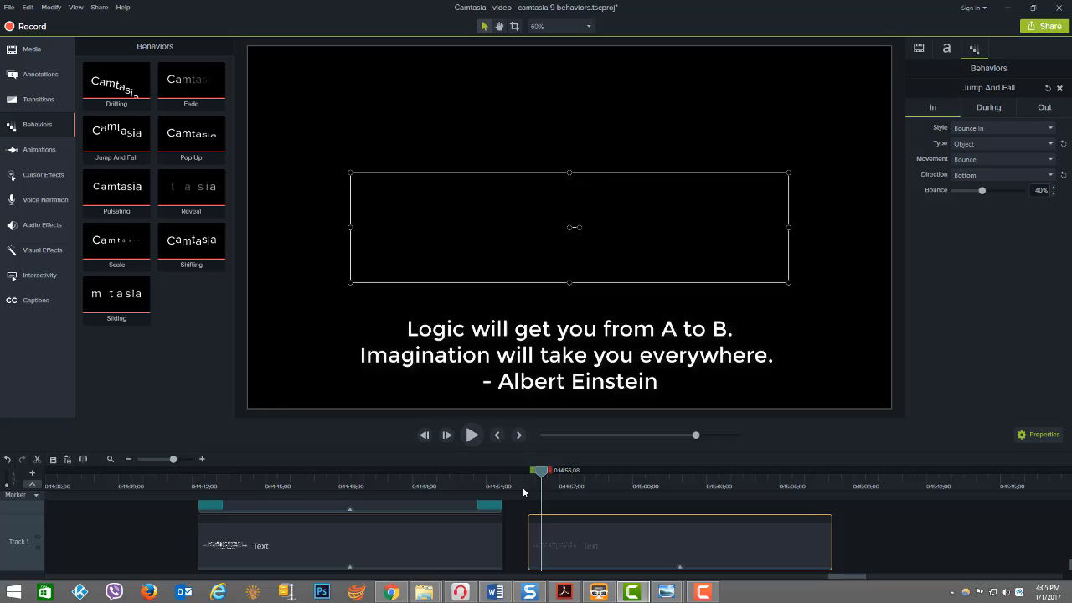
left_click(472, 435)
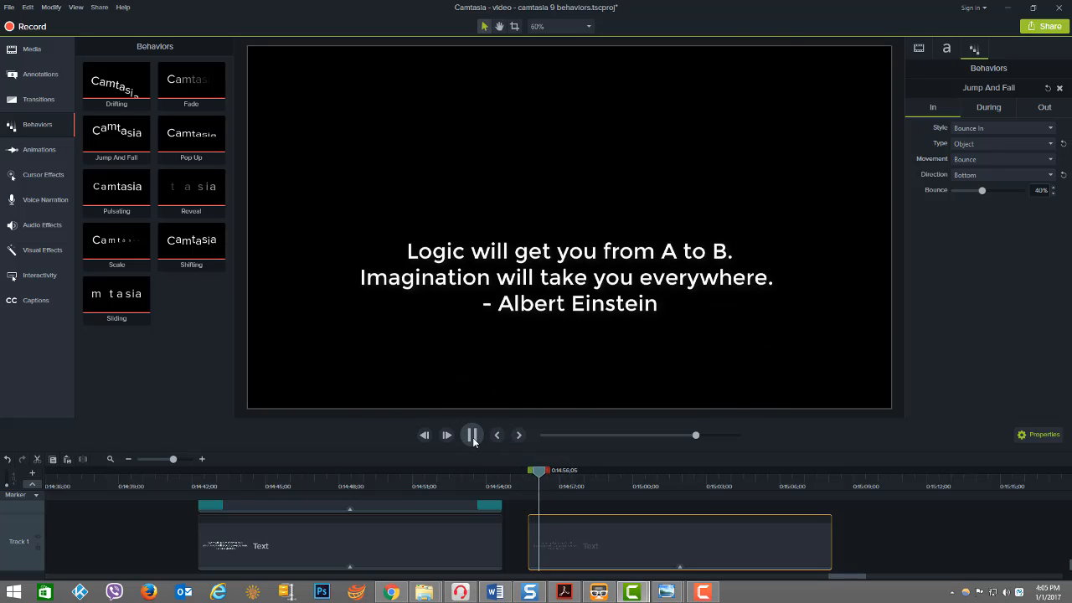
left_click(472, 435)
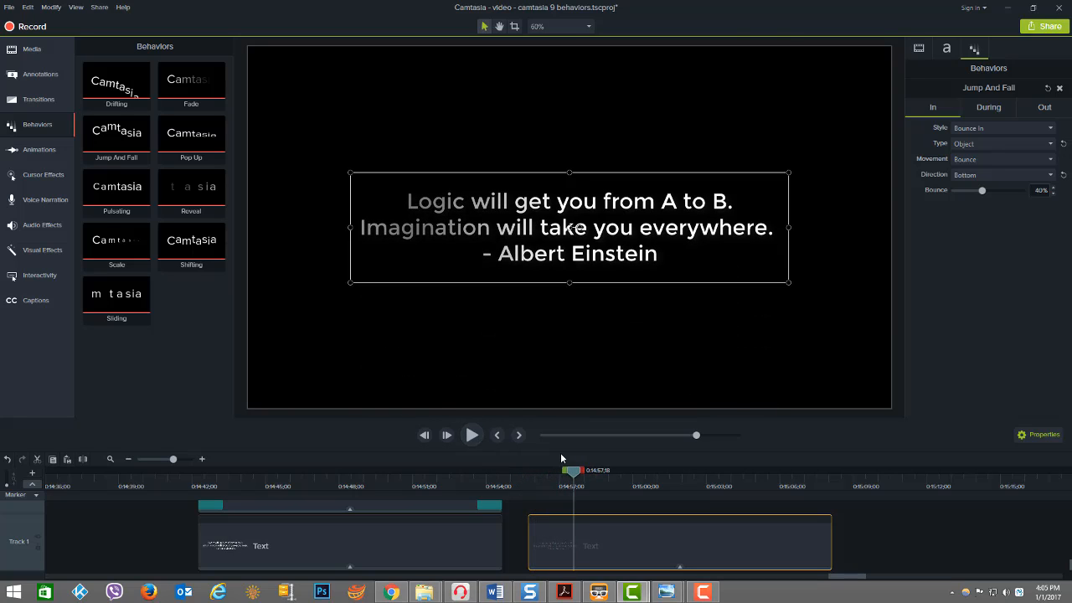
left_click_drag(573, 471, 528, 471)
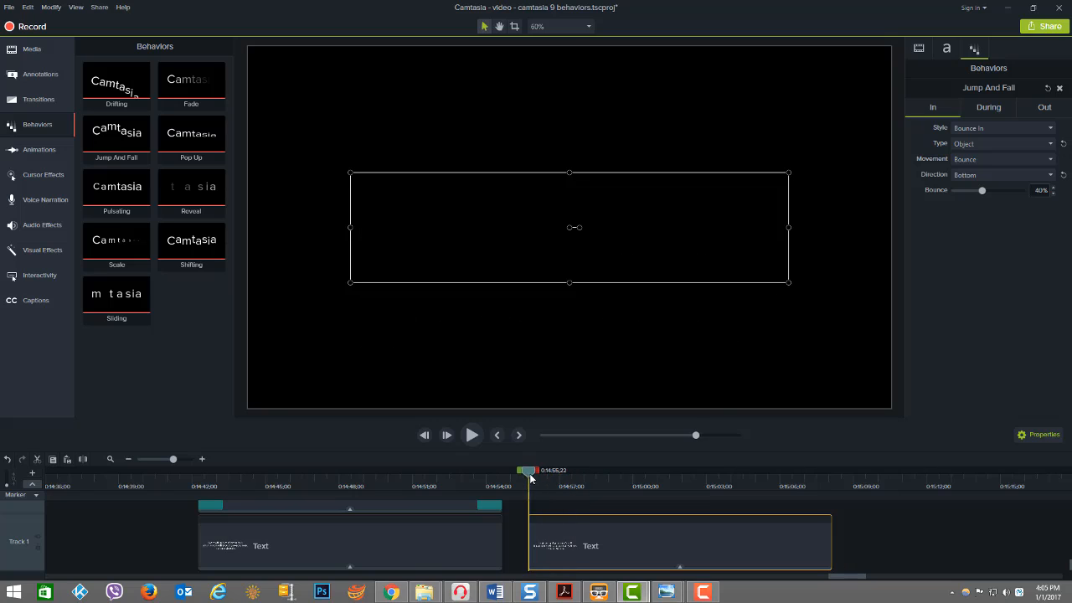
- Set the entry Direction to Right with Spring movement and preview the bounce-in
left_click(1001, 174)
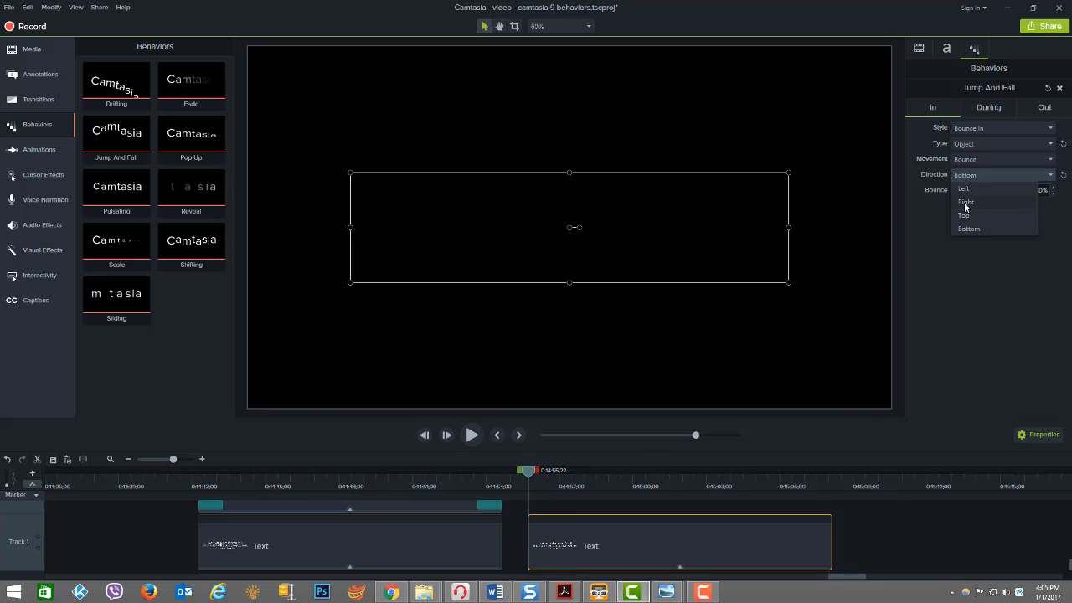
left_click(965, 201)
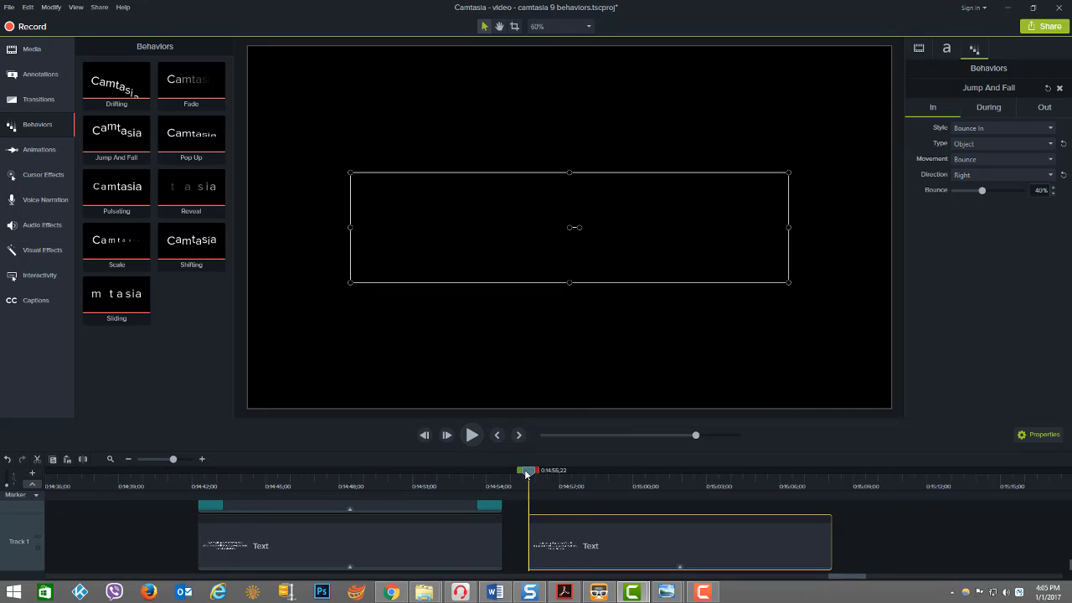
left_click(1001, 157)
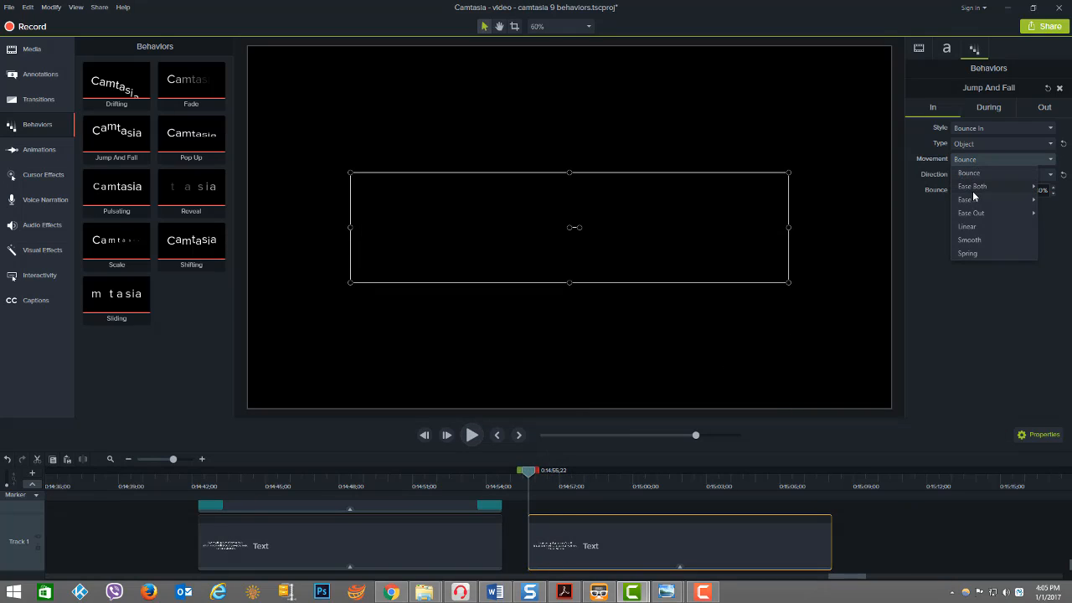
left_click(968, 253)
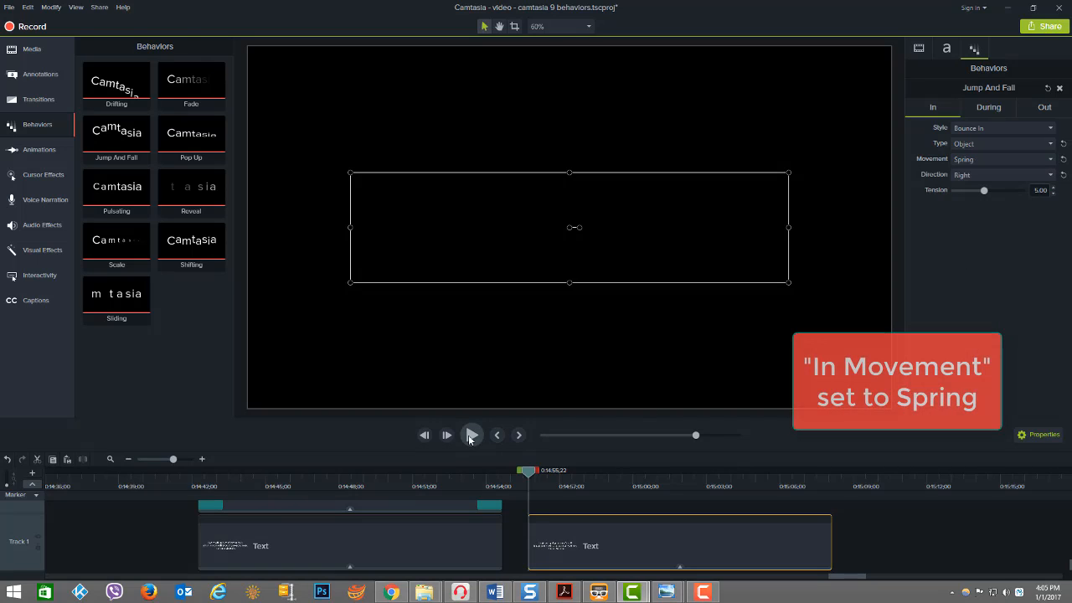
left_click(472, 436)
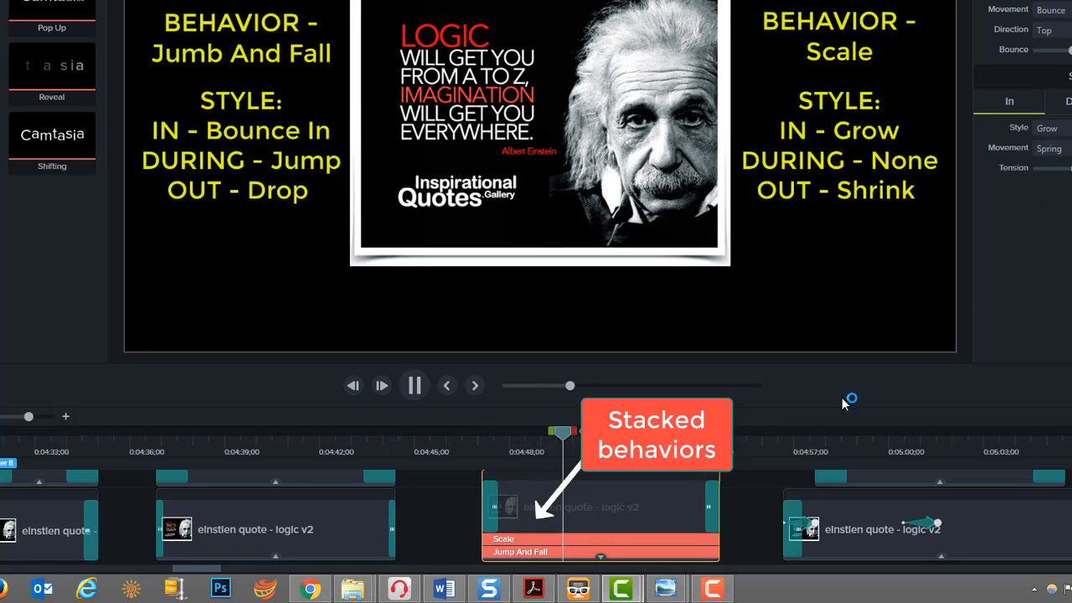
- Select the Einstein image clip with stacked Jump And Fall and Scale behaviors and play it back
left_click(414, 385)
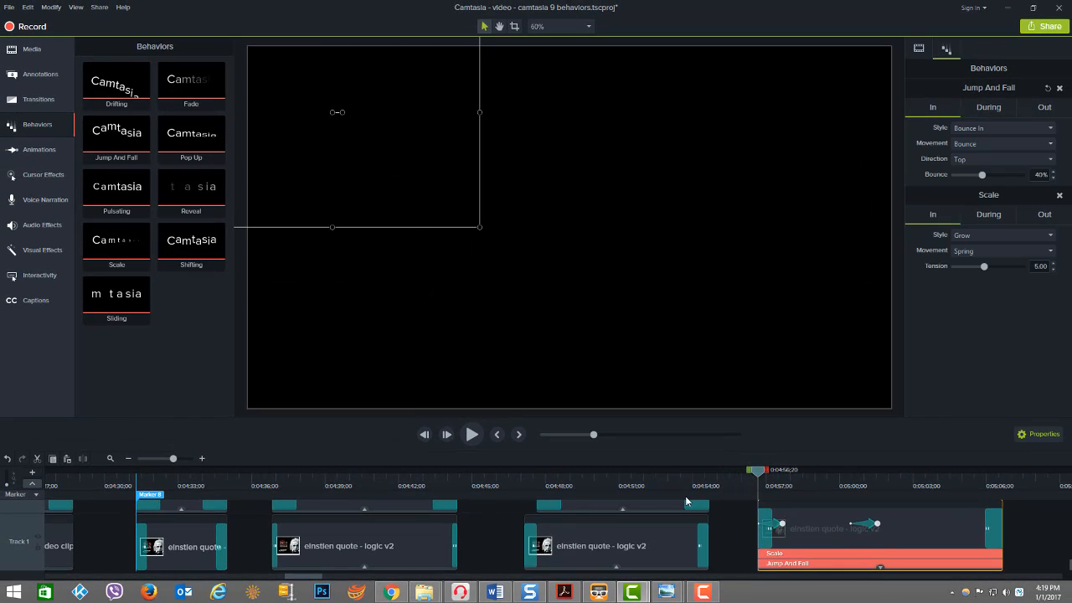
left_click(472, 434)
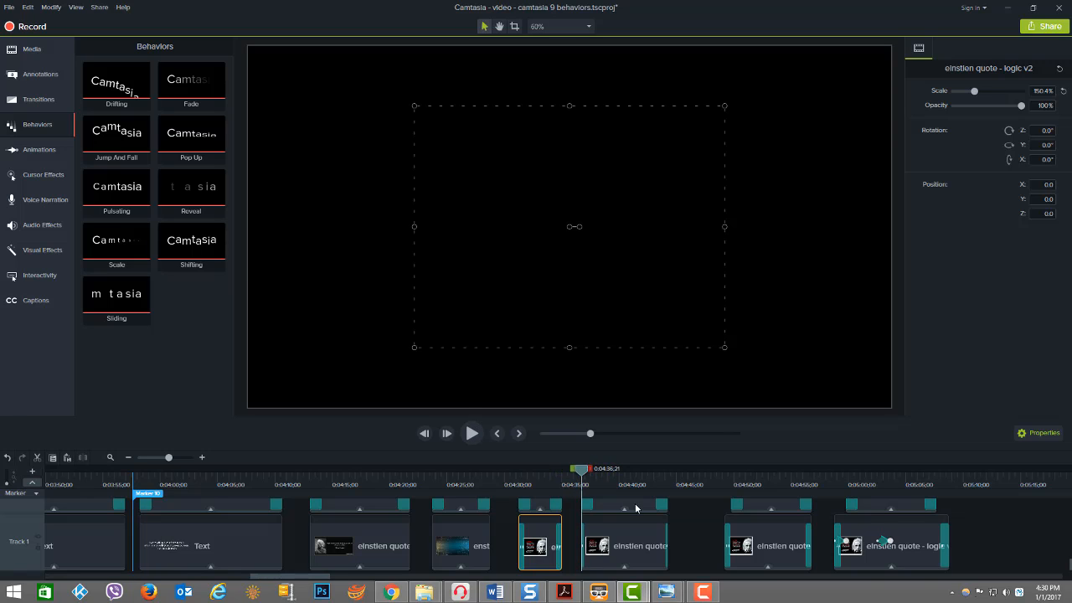
- Play the image's Jump And Fall behavior and review its Out and In phase settings
left_click(472, 432)
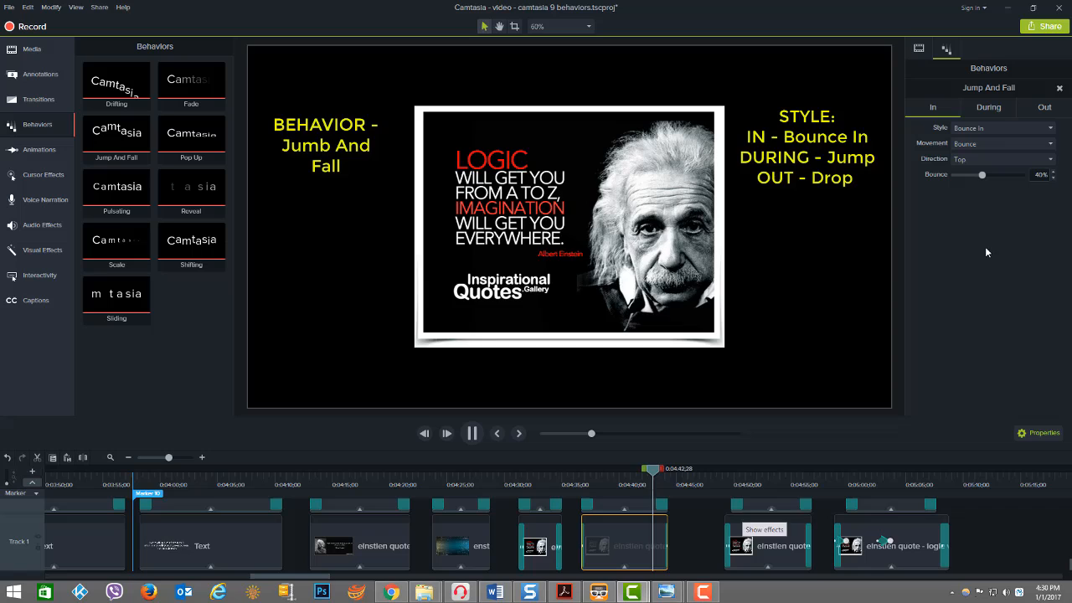
left_click(989, 107)
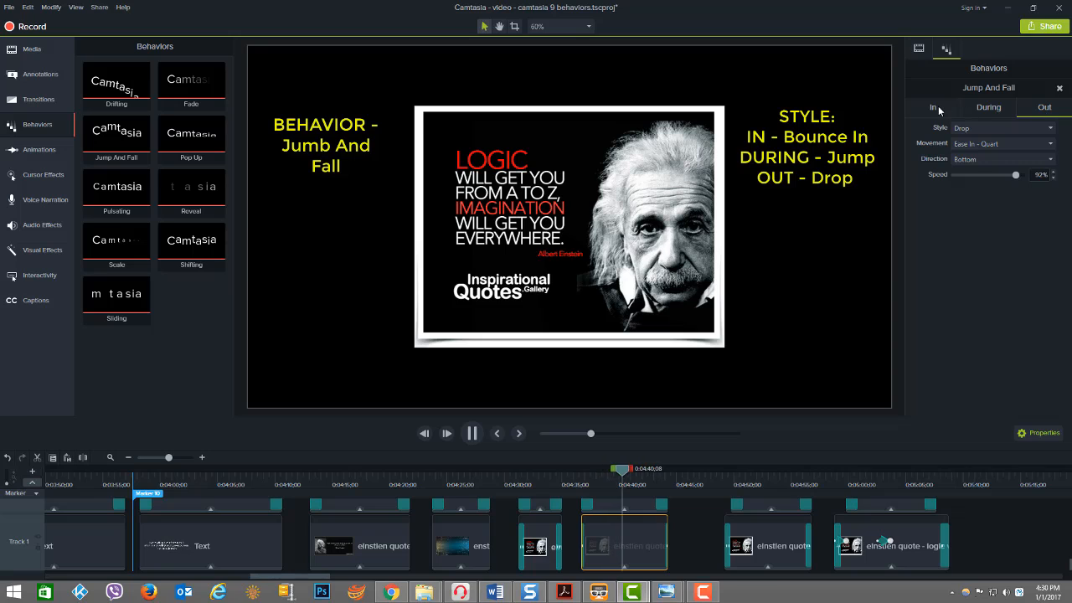
left_click(988, 107)
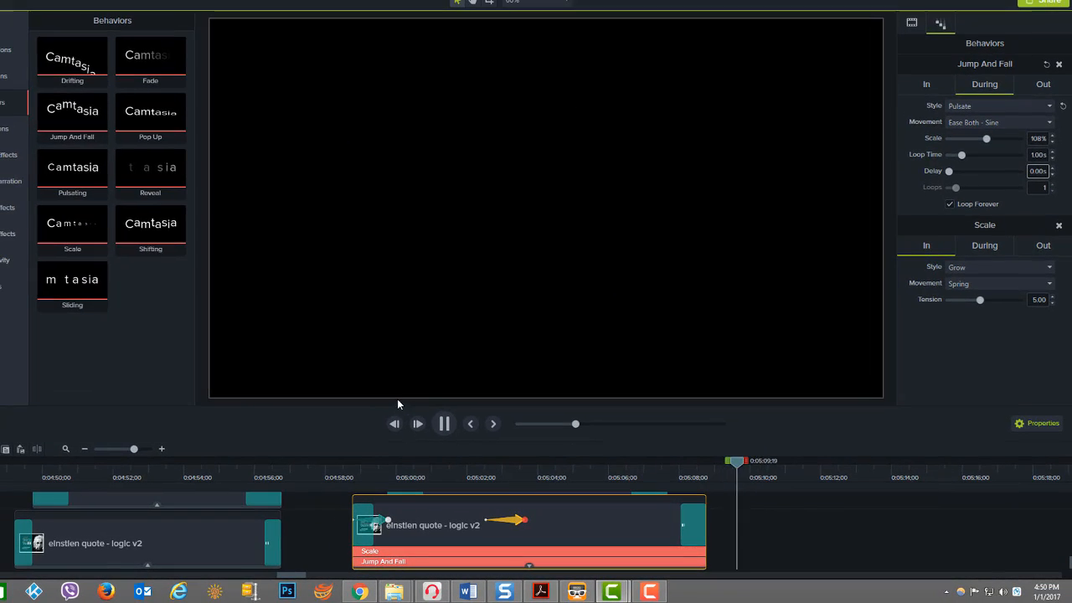
- Preview the Einstein image sliding right through the added animation over its behaviors
left_click(442, 422)
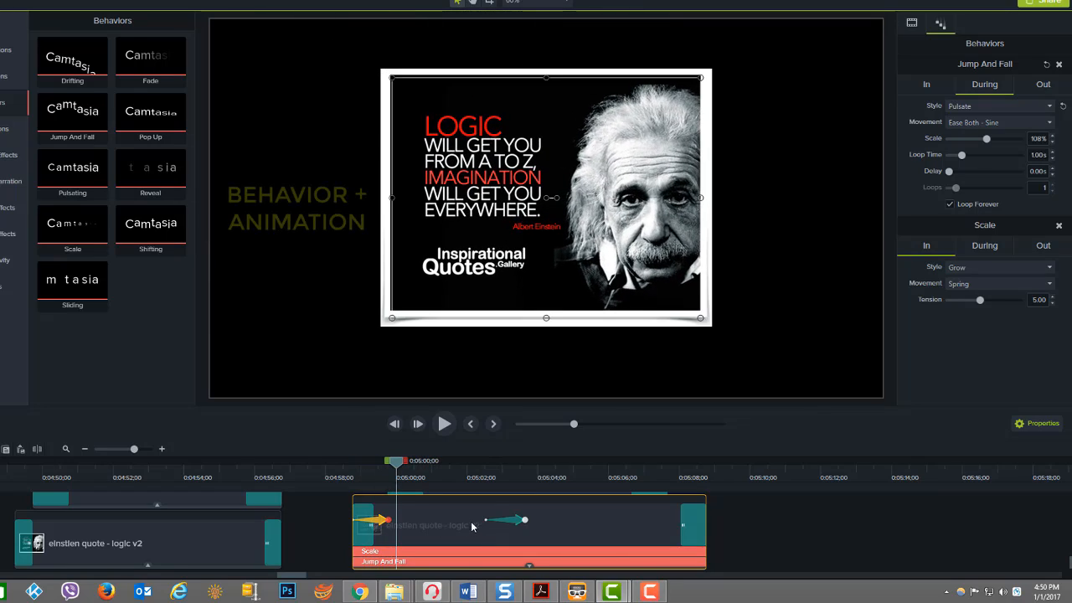
mouse_move(484, 523)
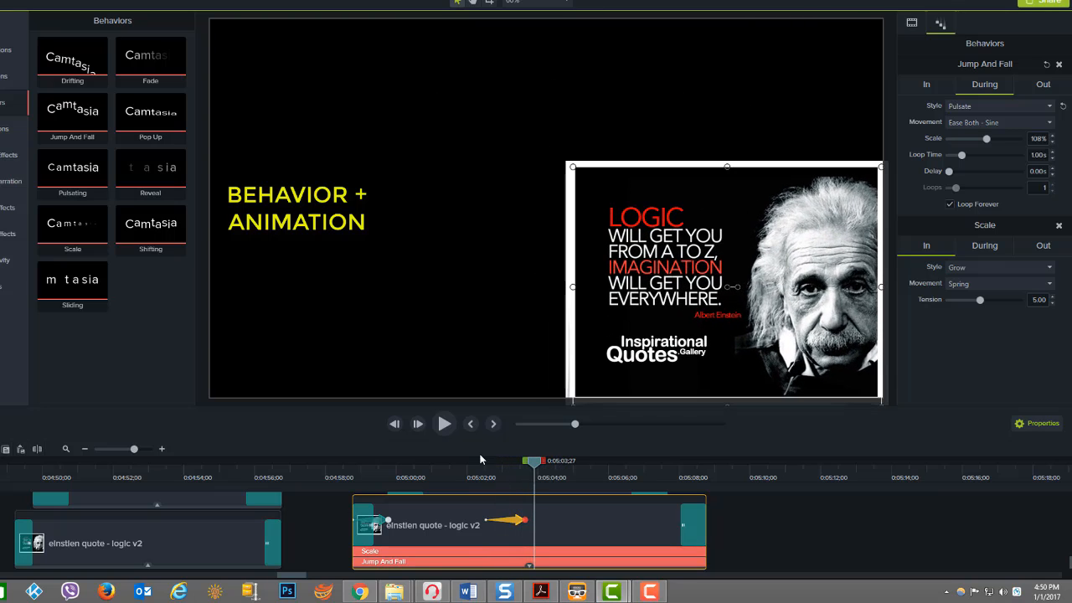
left_click(444, 424)
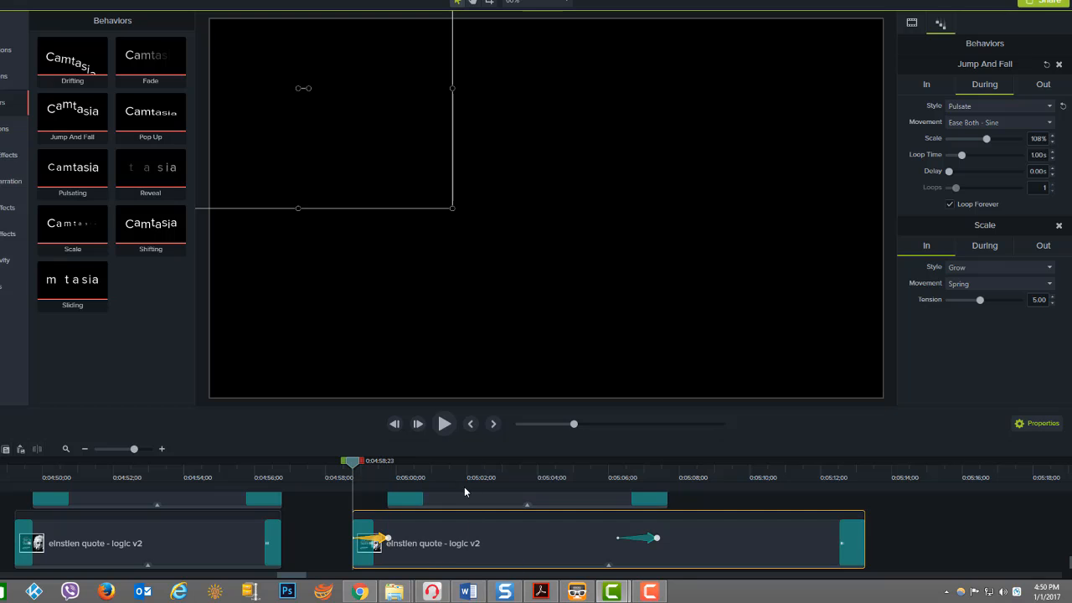
left_click(444, 424)
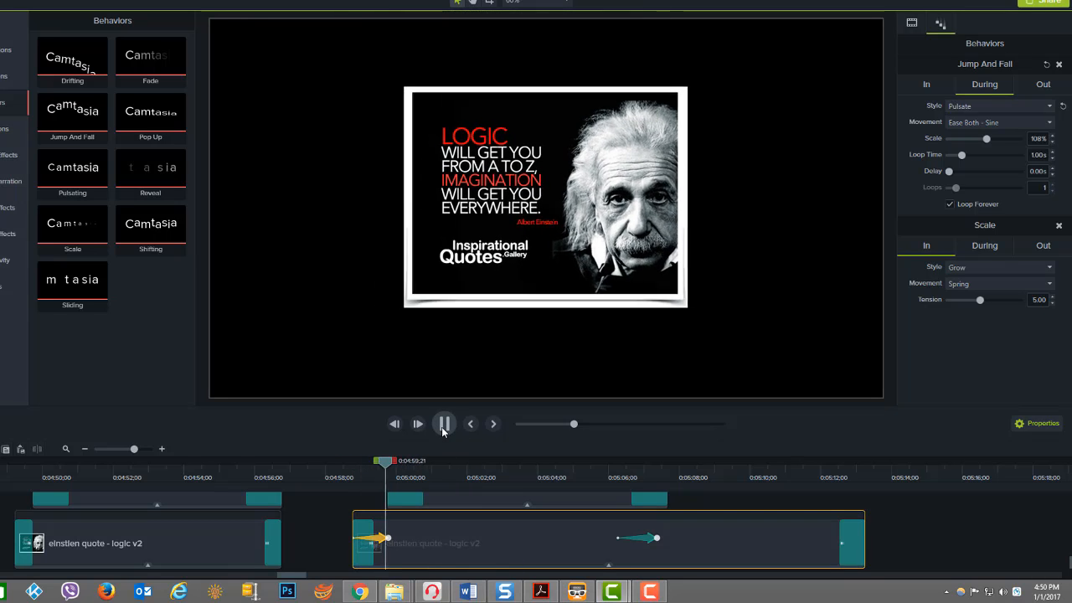